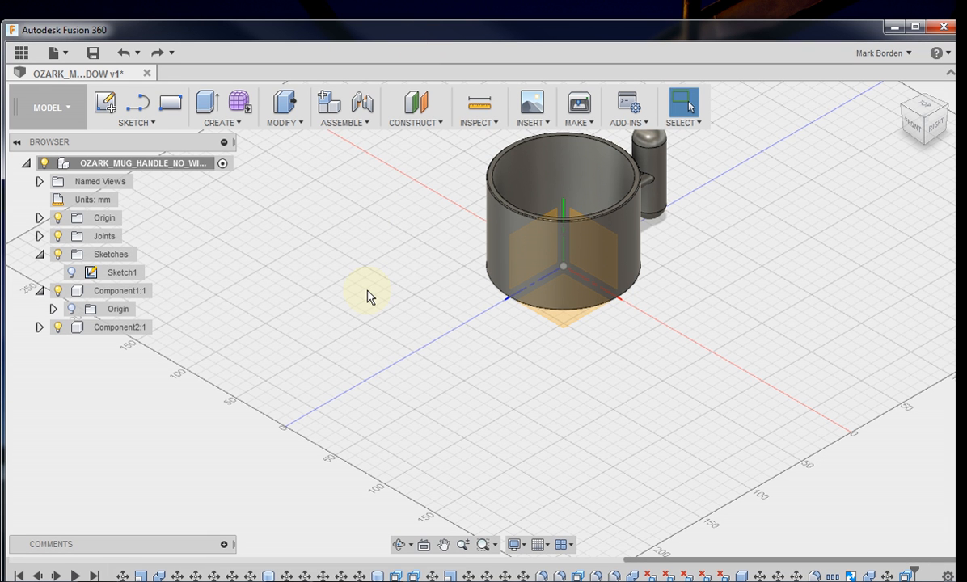
pyautogui.moveTo(536, 351)
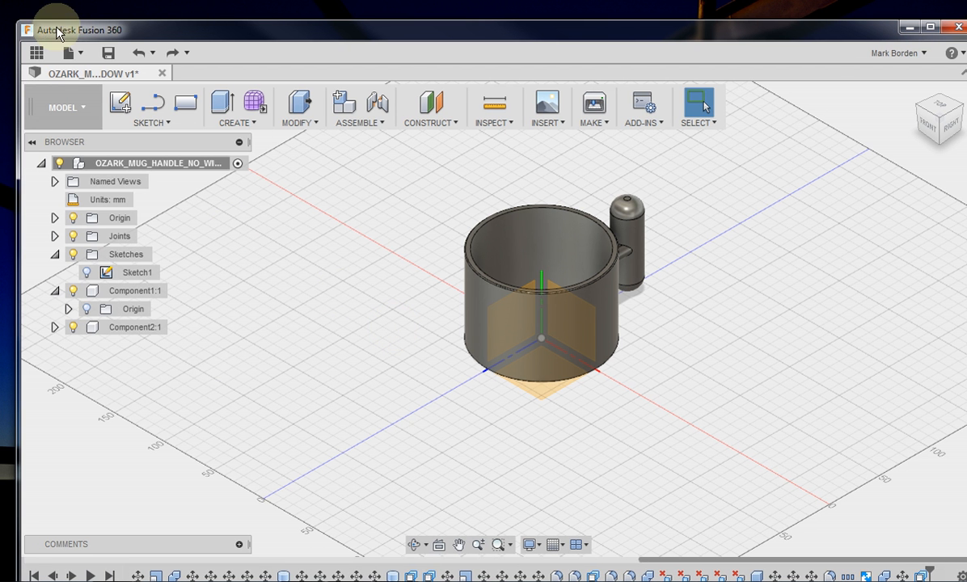
pyautogui.moveTo(346, 358)
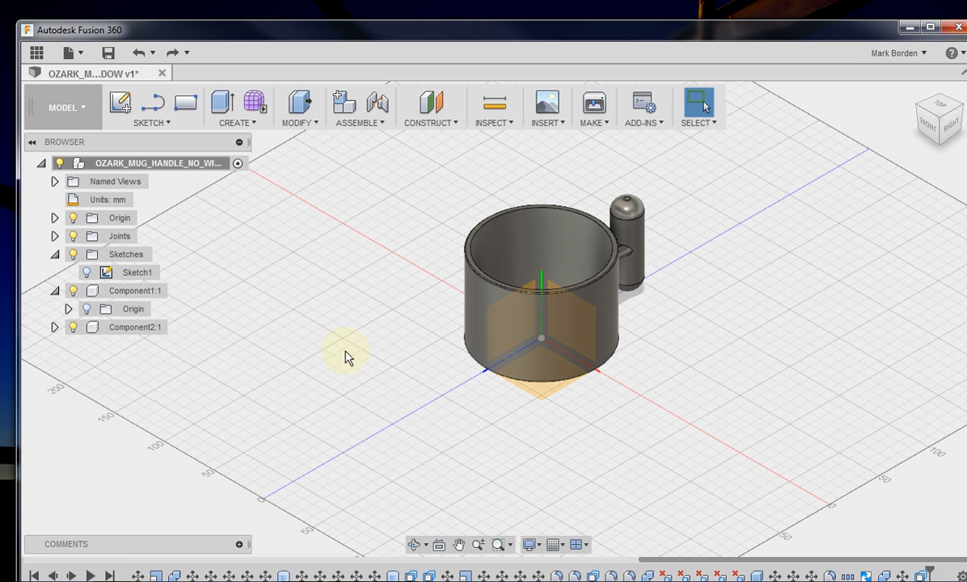
pyautogui.moveTo(477, 299)
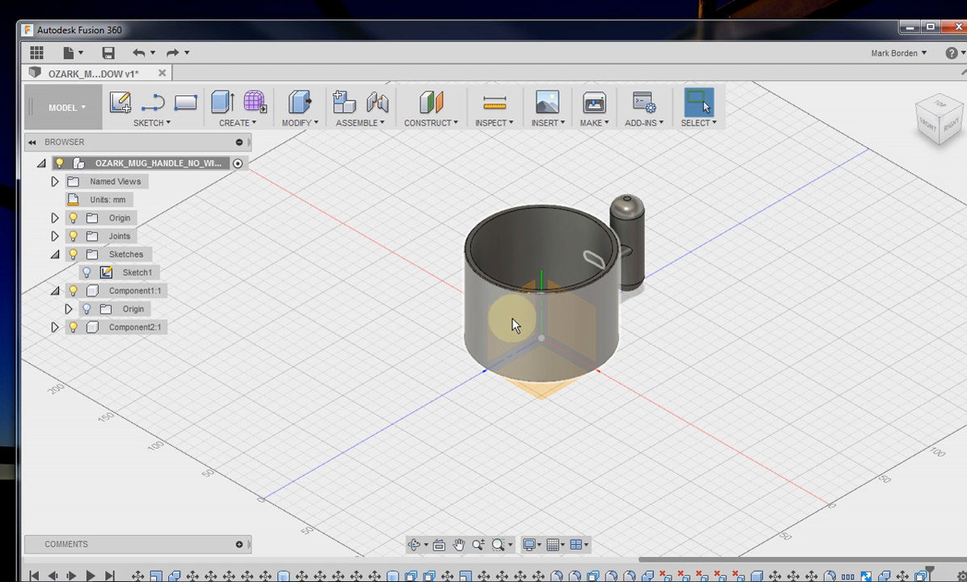
pyautogui.moveTo(475, 317)
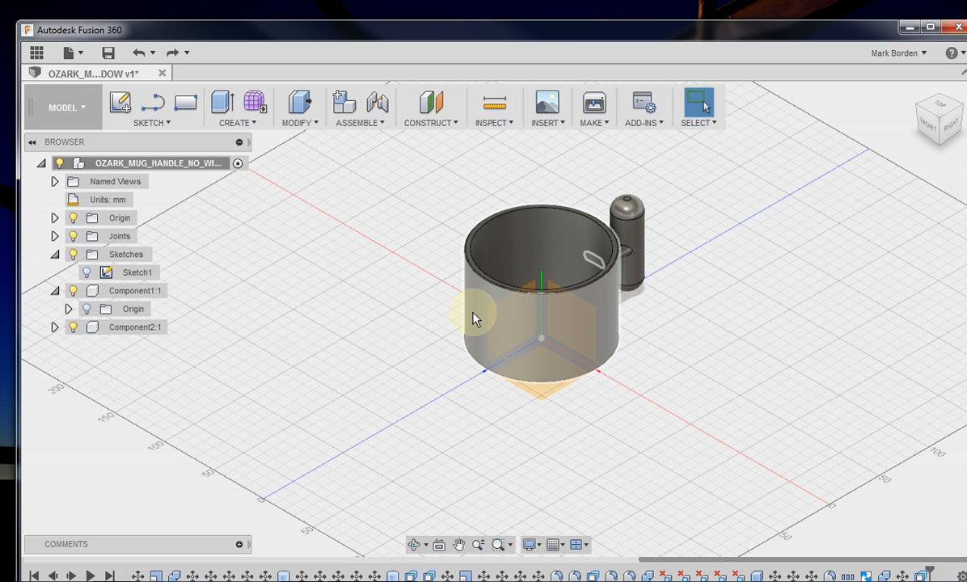
pyautogui.moveTo(615, 327)
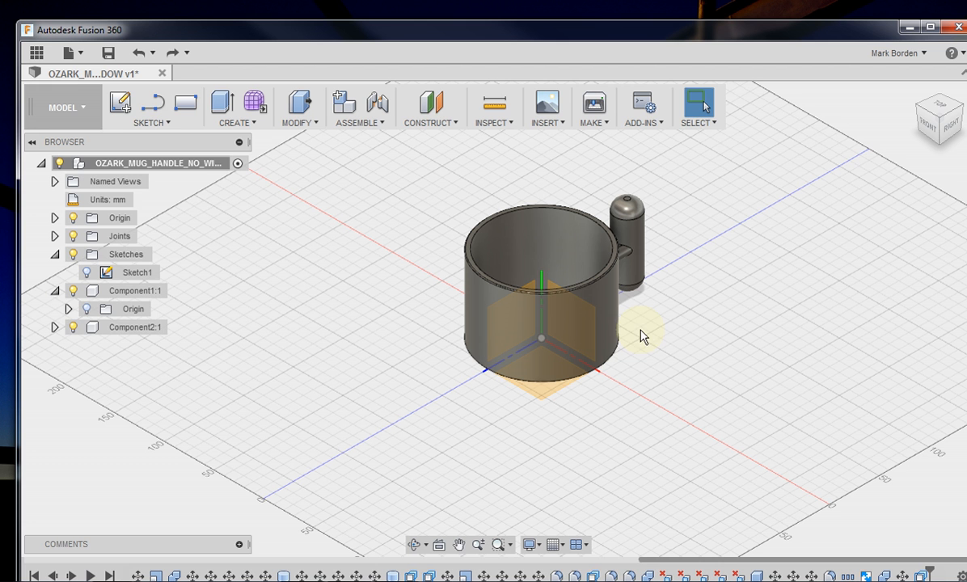
pyautogui.moveTo(645, 349)
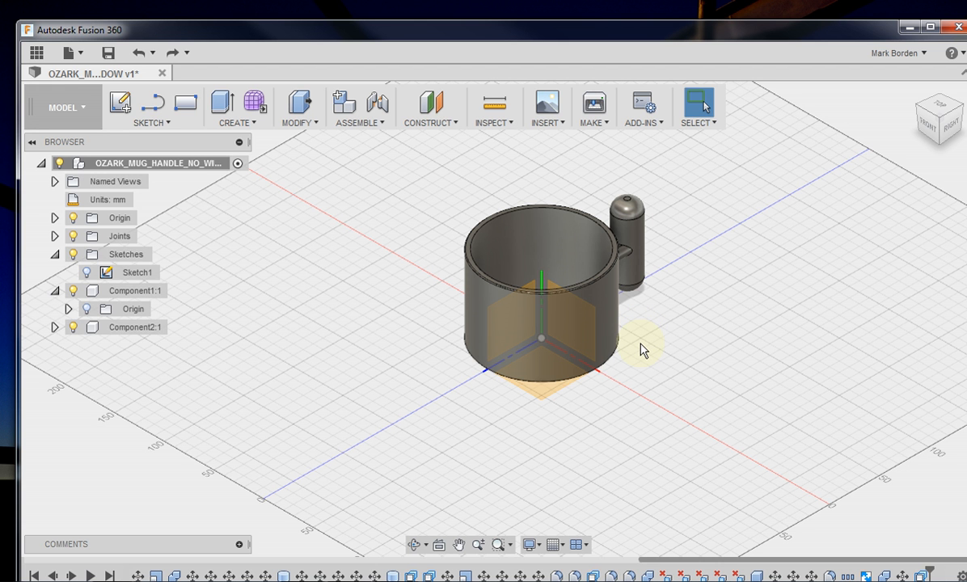
pyautogui.moveTo(641, 349)
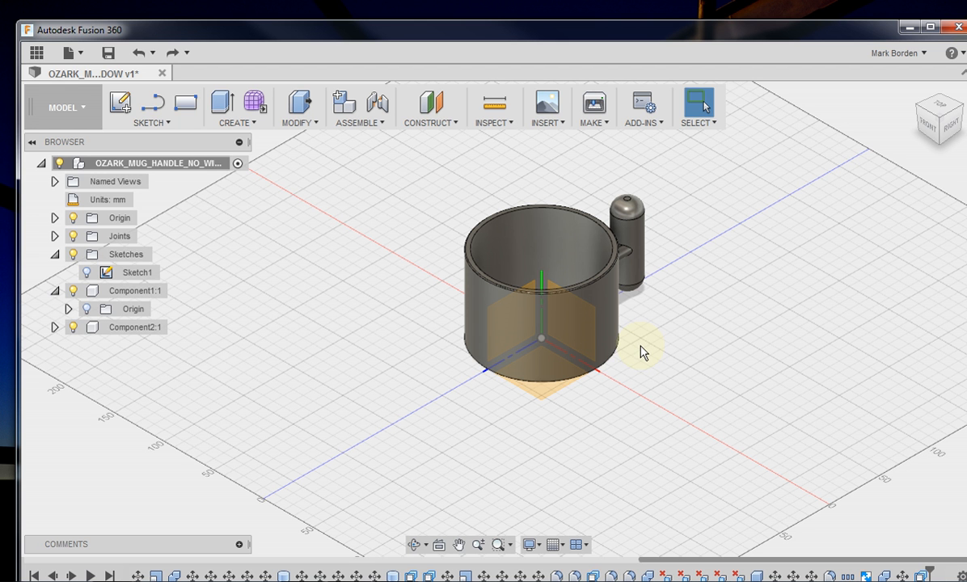
pyautogui.moveTo(637, 361)
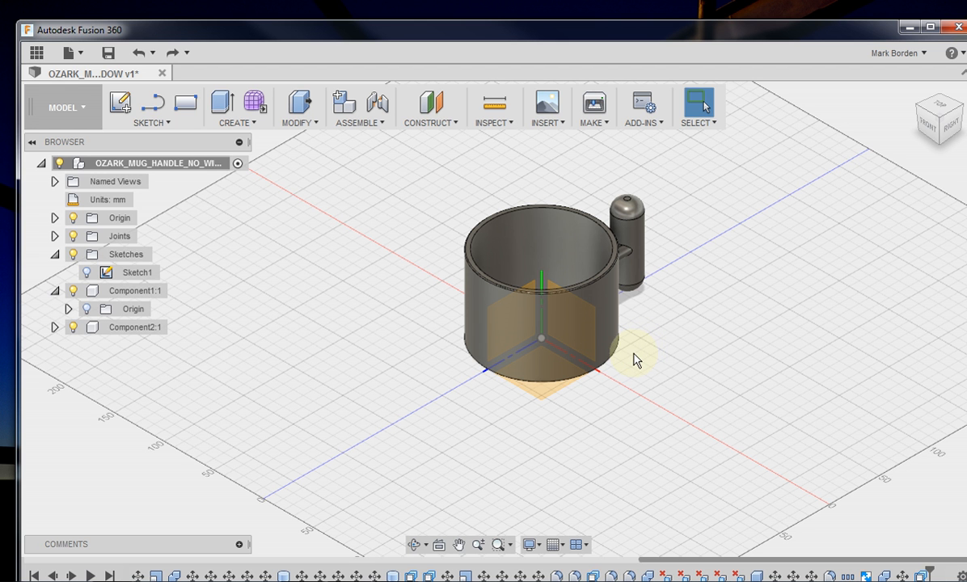
pyautogui.moveTo(663, 343)
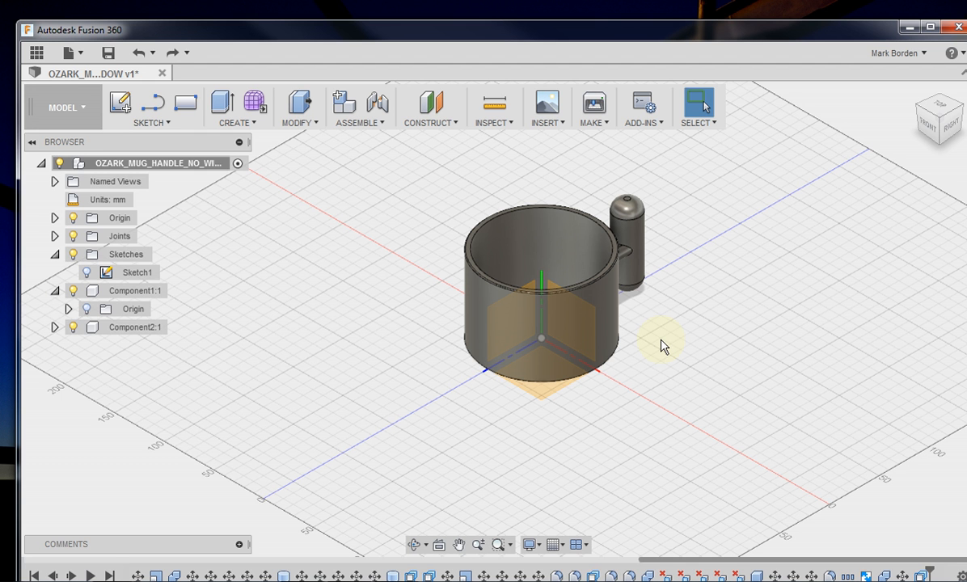
pyautogui.moveTo(666, 325)
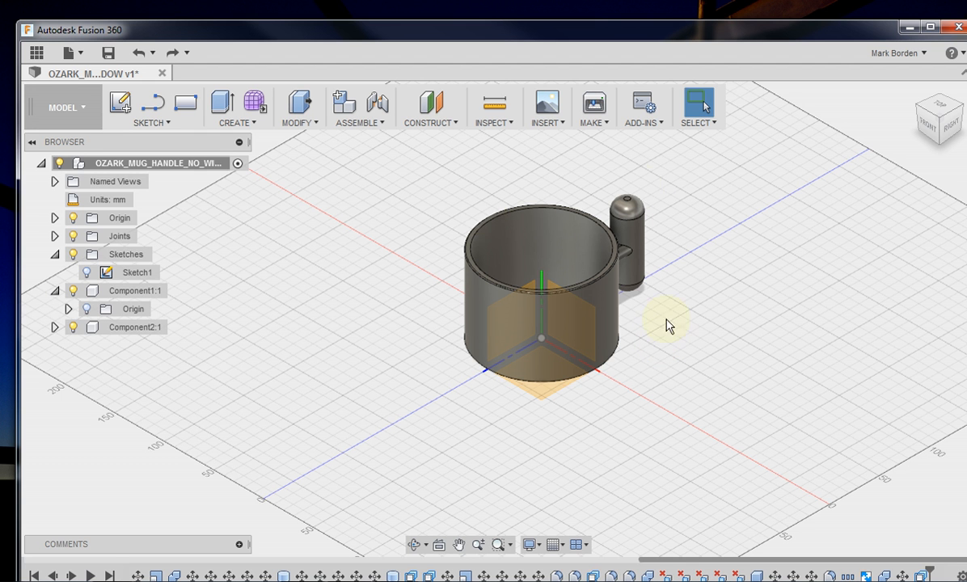
pyautogui.moveTo(676, 320)
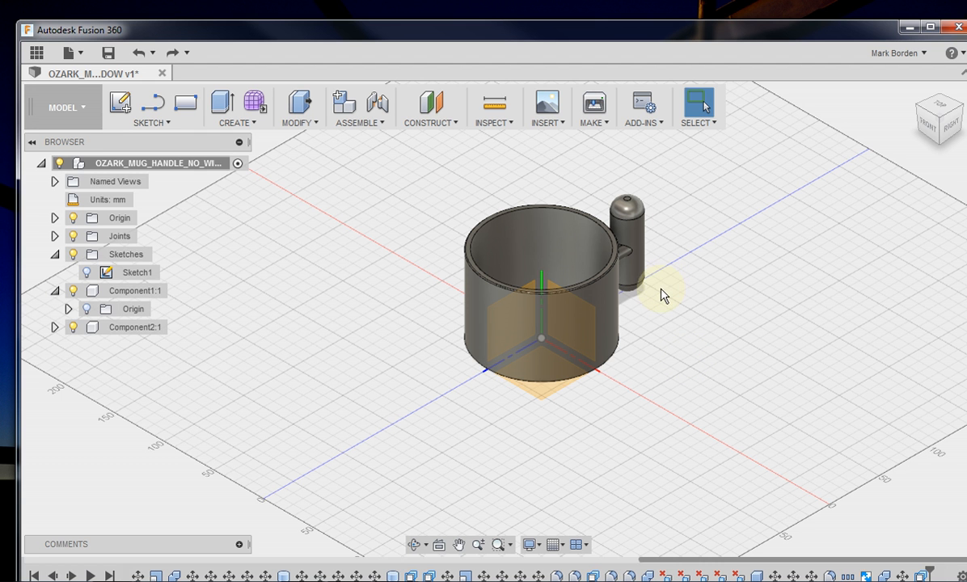
pyautogui.moveTo(656, 295)
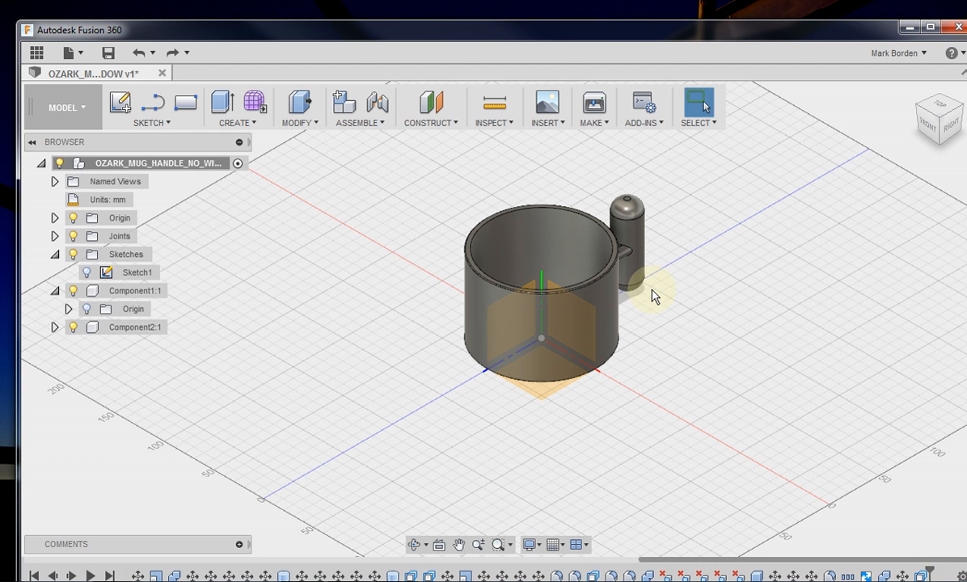
pyautogui.moveTo(682, 327)
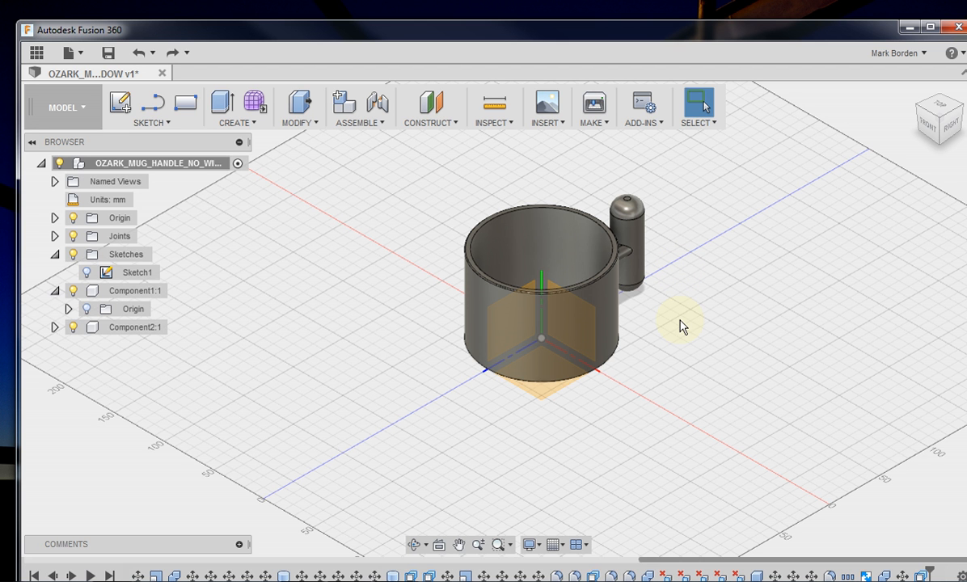
pyautogui.moveTo(669, 317)
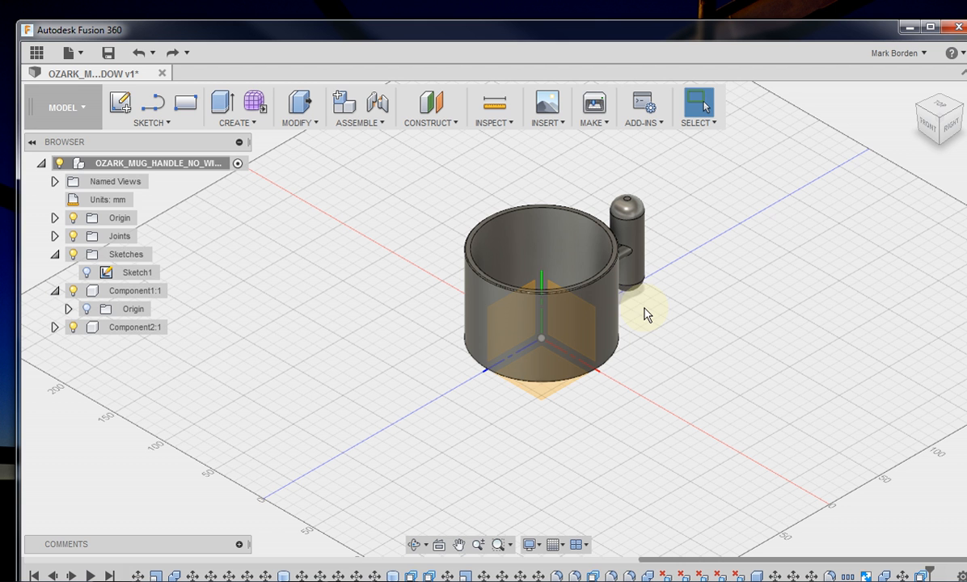
pyautogui.moveTo(492, 219)
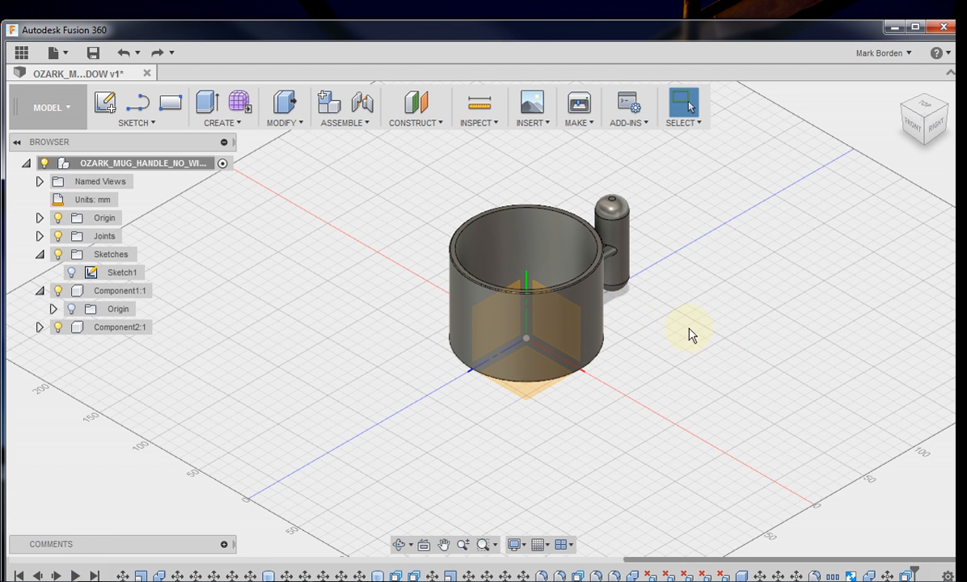
pyautogui.moveTo(652, 315)
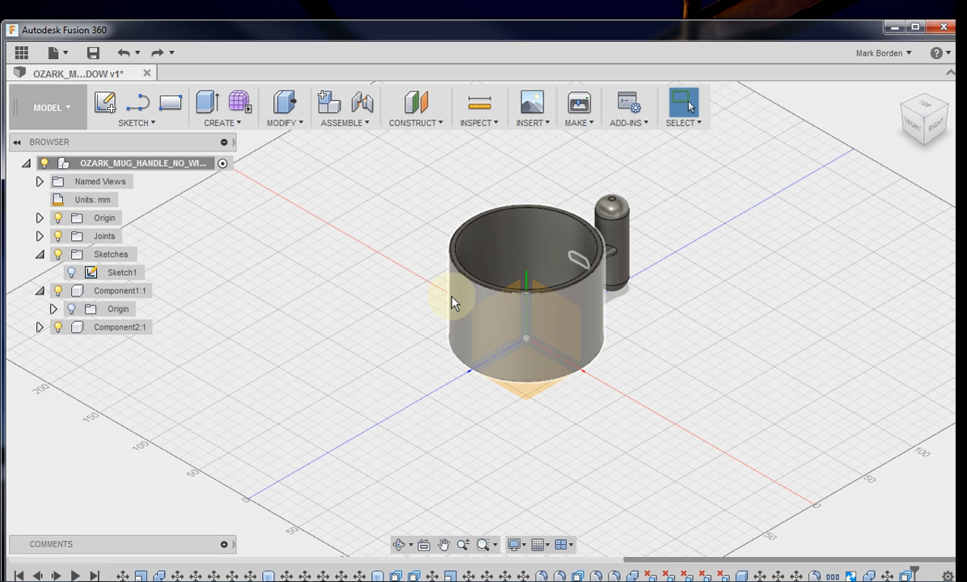
pyautogui.moveTo(461, 307)
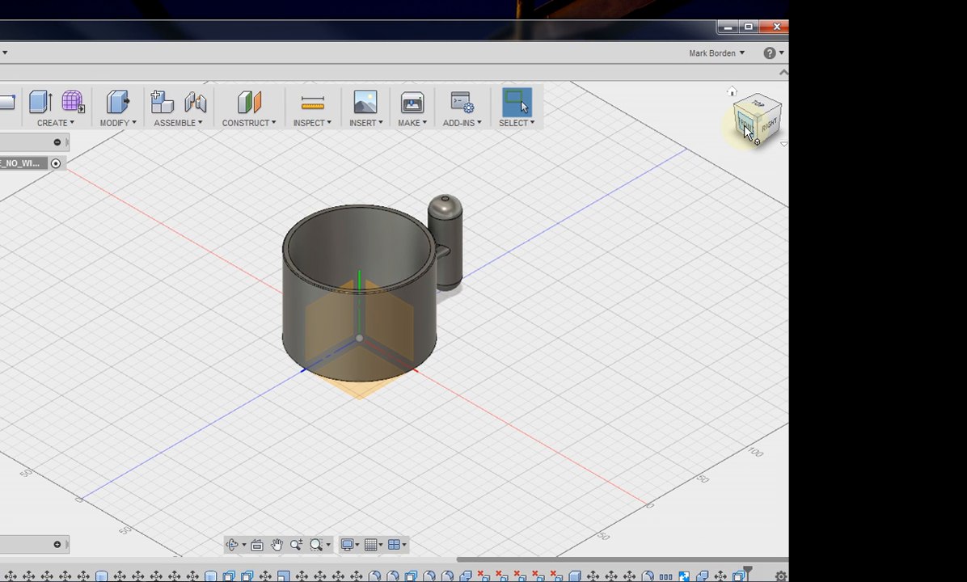
# - View the holder from the front and start a new sketch for the lettering
pyautogui.click(750, 120)
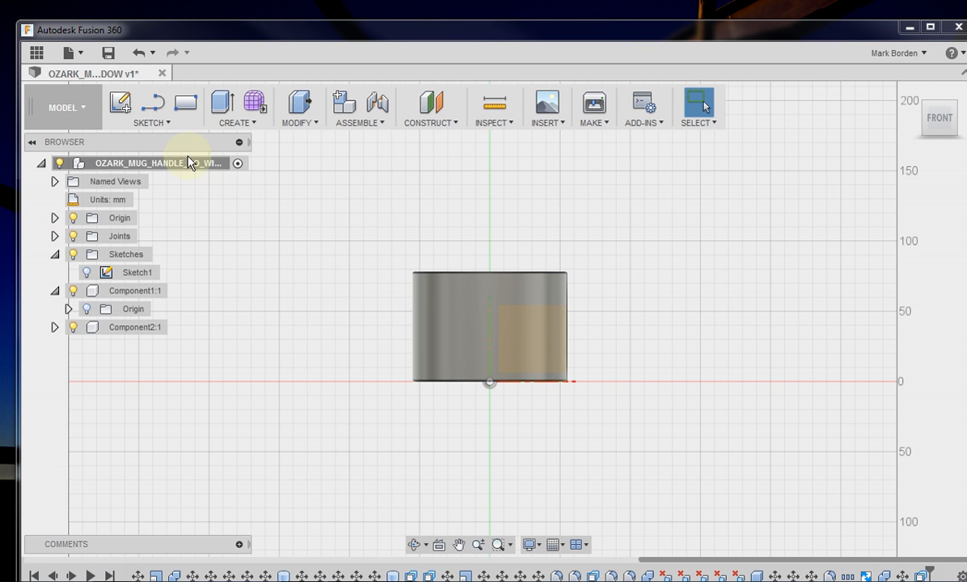
pyautogui.click(144, 102)
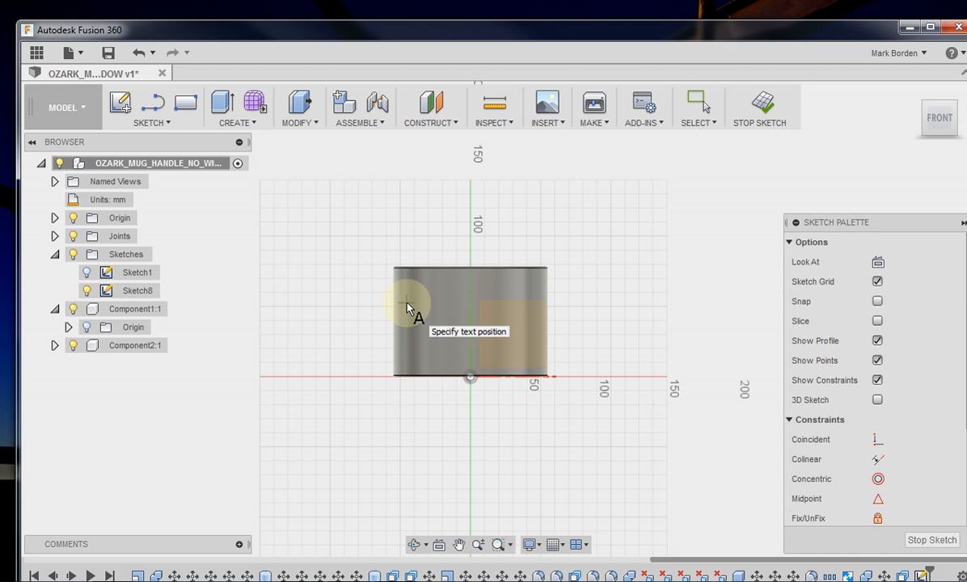
# - Add the word 'Gail' as 30 mm Arial sketch text placed over the cylinder wall
pyautogui.click(408, 304)
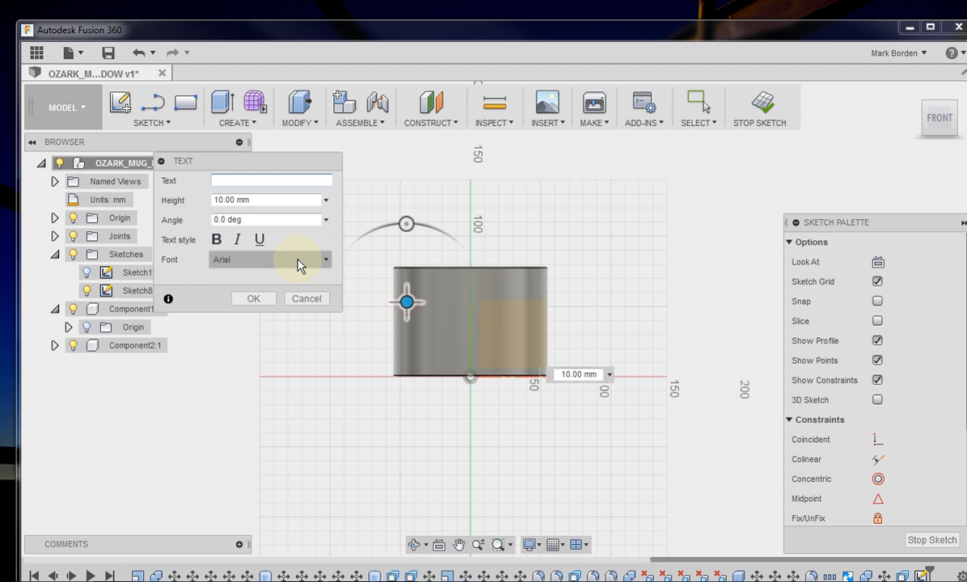
pyautogui.write('Gail')
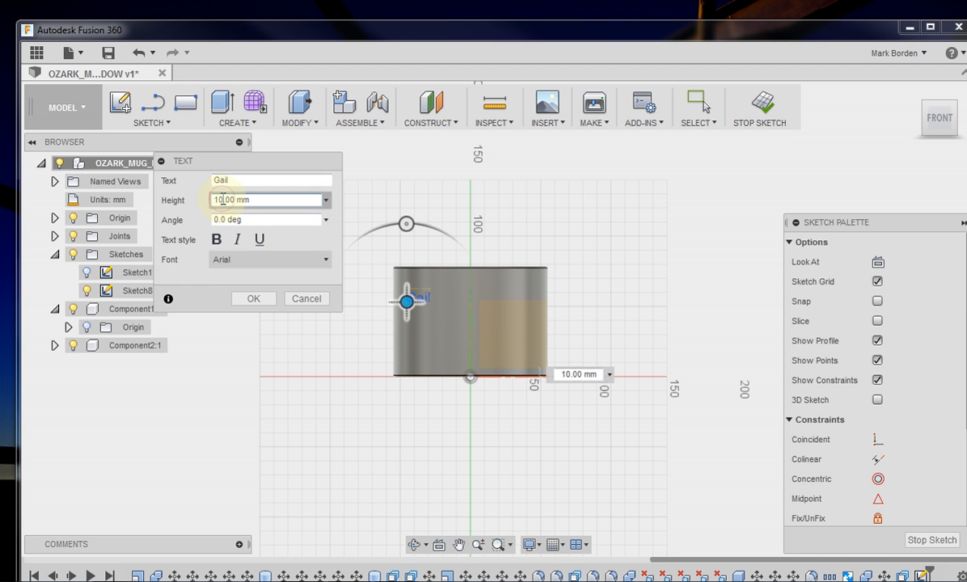
pyautogui.write('3.00 mm')
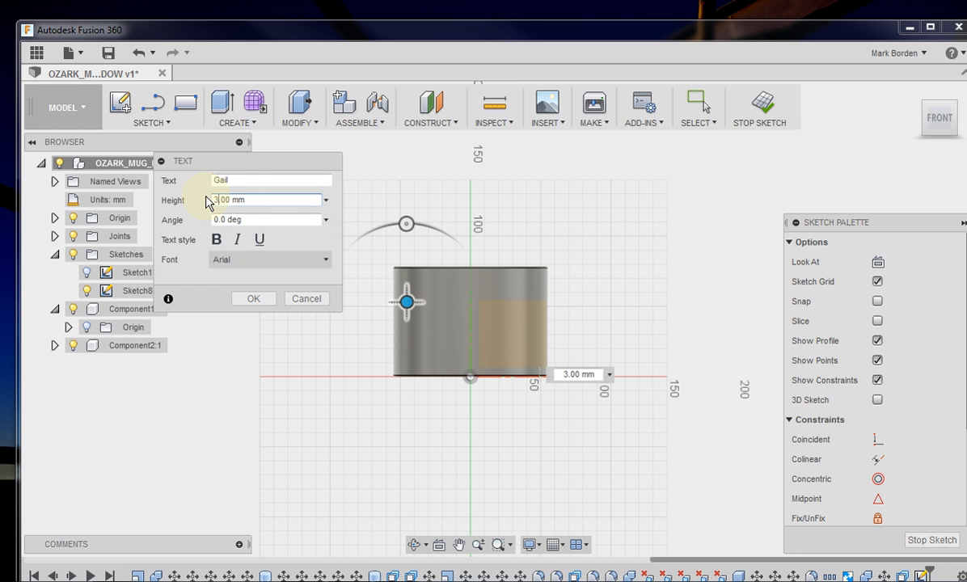
pyautogui.write('30.00 mm')
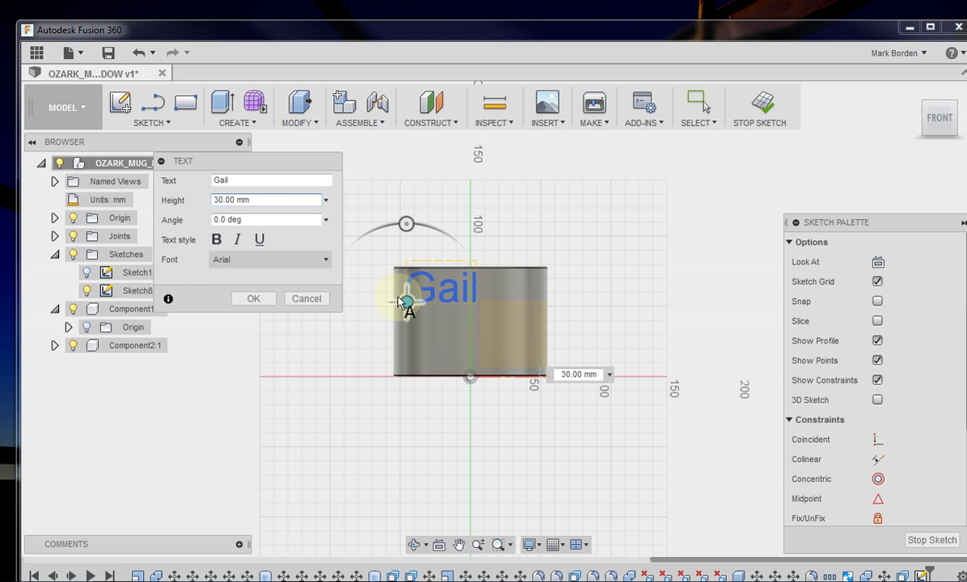
pyautogui.moveTo(407, 302); pyautogui.dragTo(428, 332)
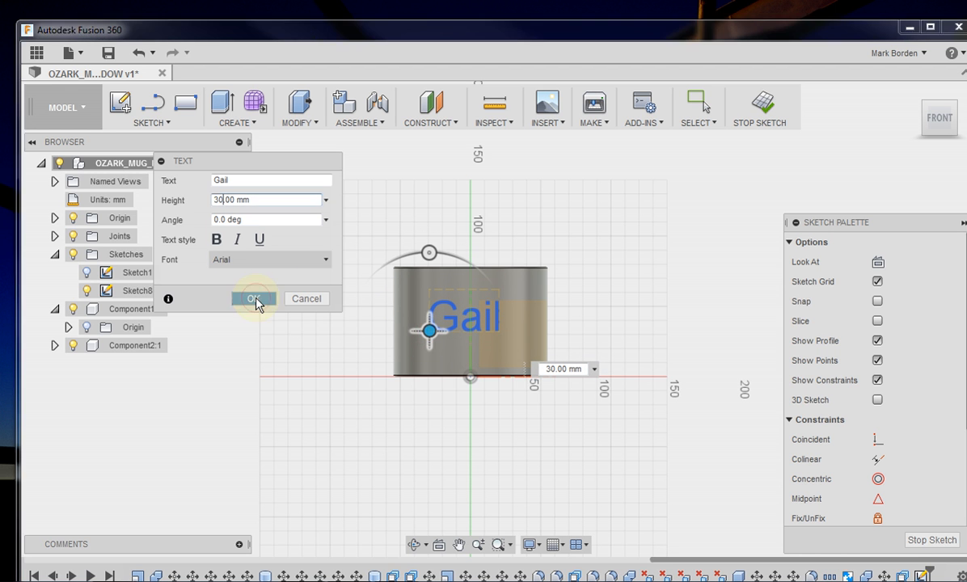
pyautogui.click(252, 298)
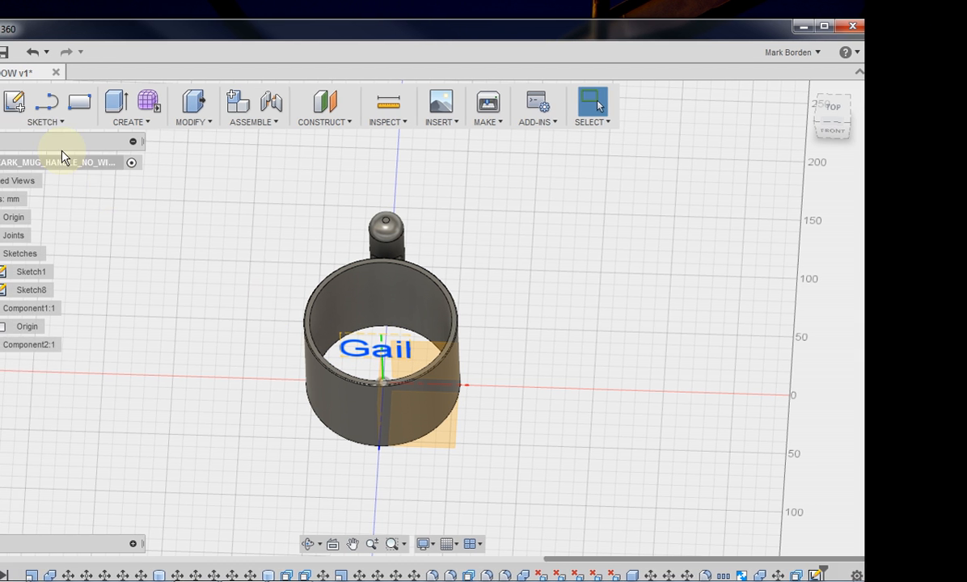
# - Extrude the Gail text profile 10 mm as new bodies
pyautogui.click(129, 104)
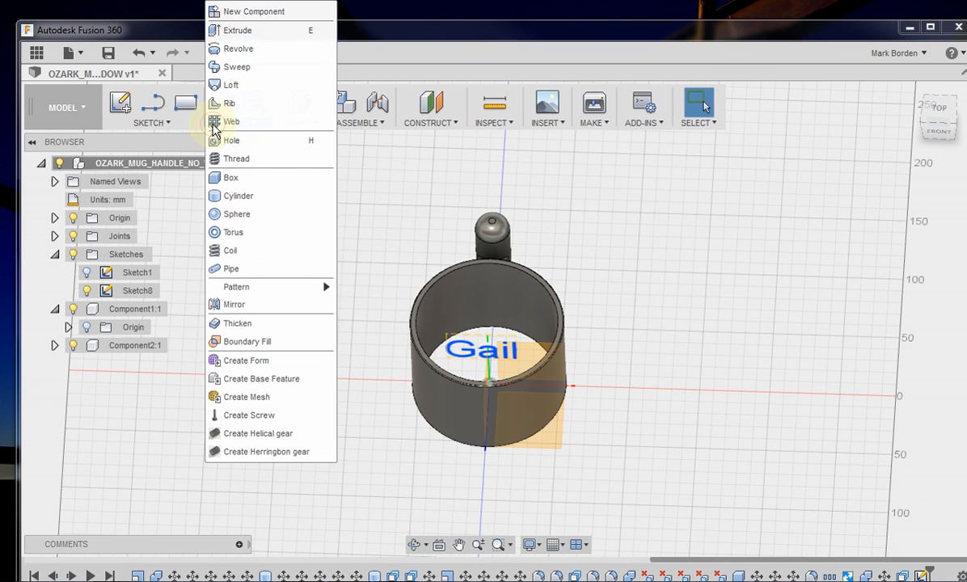
pyautogui.click(236, 29)
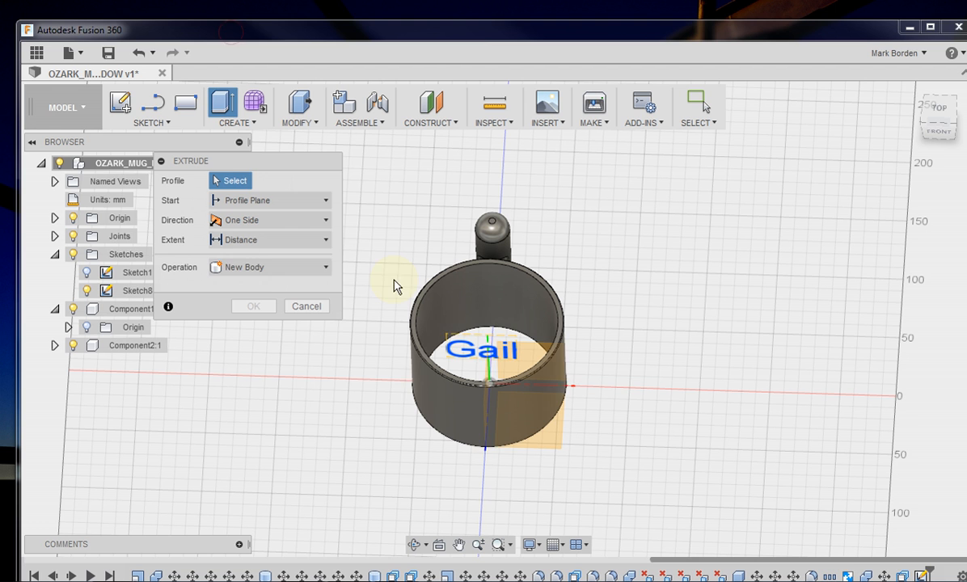
pyautogui.click(482, 351)
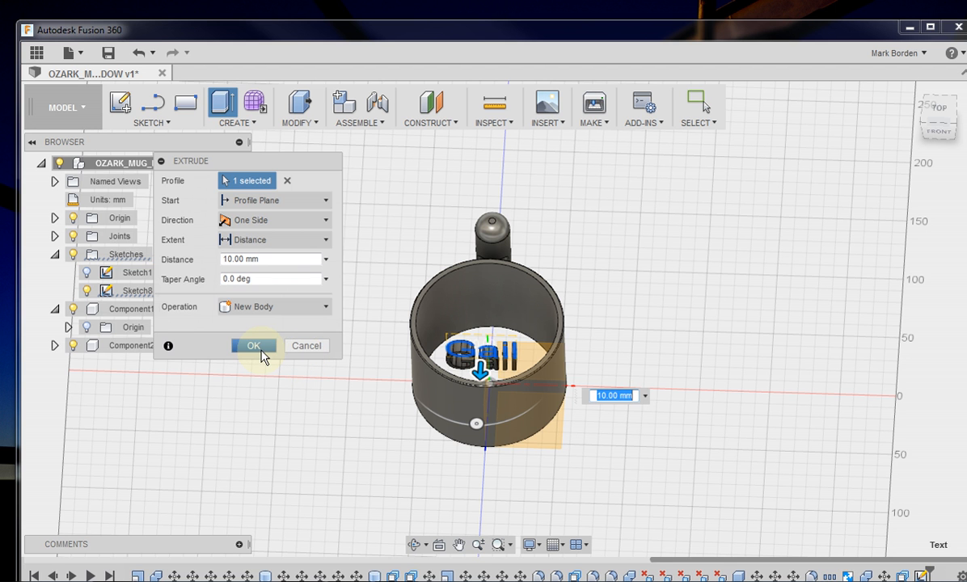
pyautogui.click(253, 346)
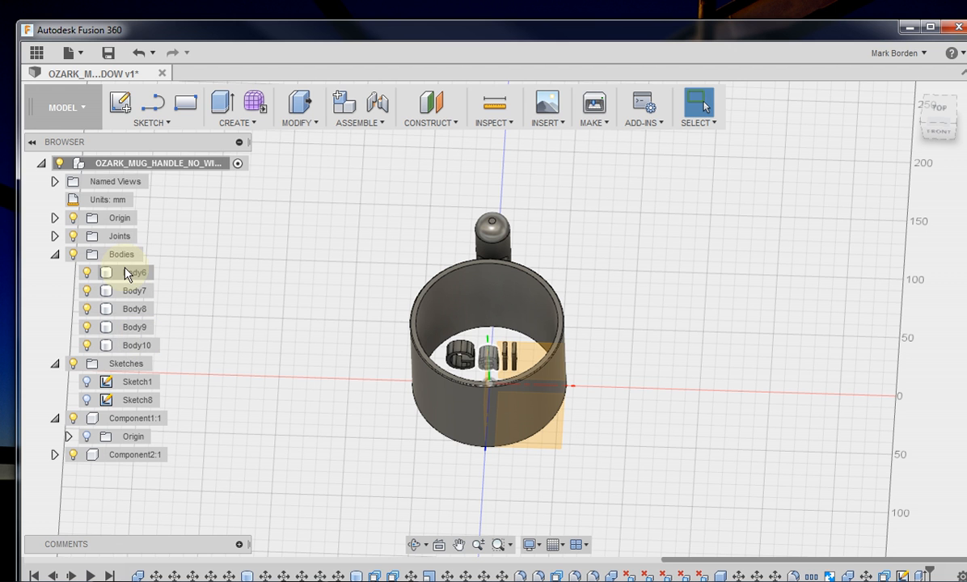
# - Select the first letter body, Body6, in the browser
pyautogui.click(136, 271)
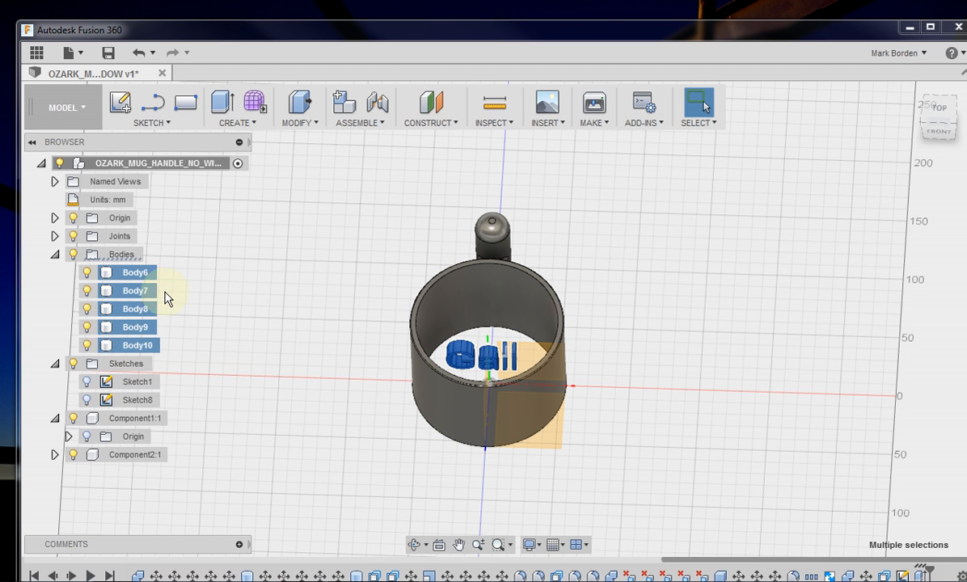
pyautogui.moveTo(301, 345)
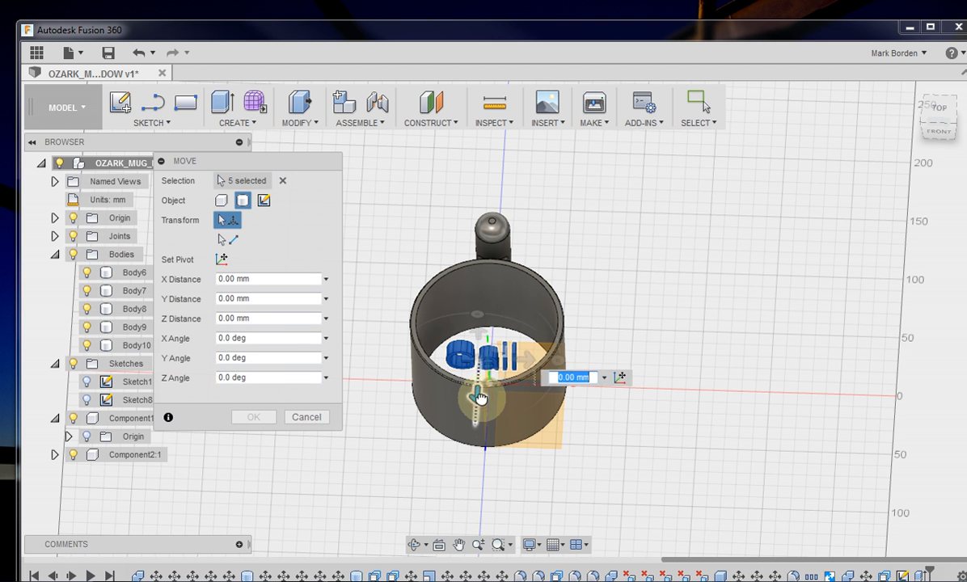
# - Move the five letter bodies 130 mm along Z, out of the cylinder
pyautogui.moveTo(478, 396); pyautogui.dragTo(469, 533)
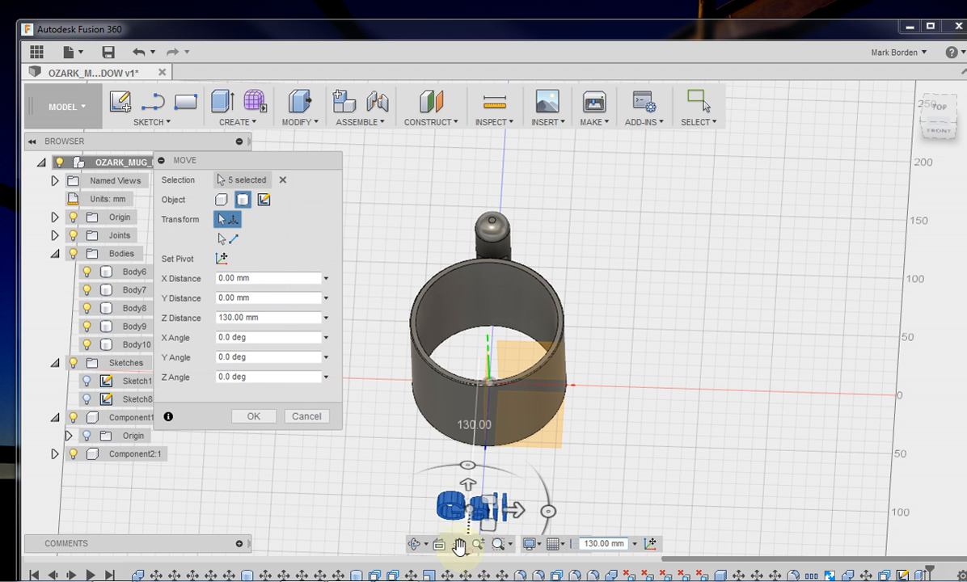
pyautogui.click(252, 416)
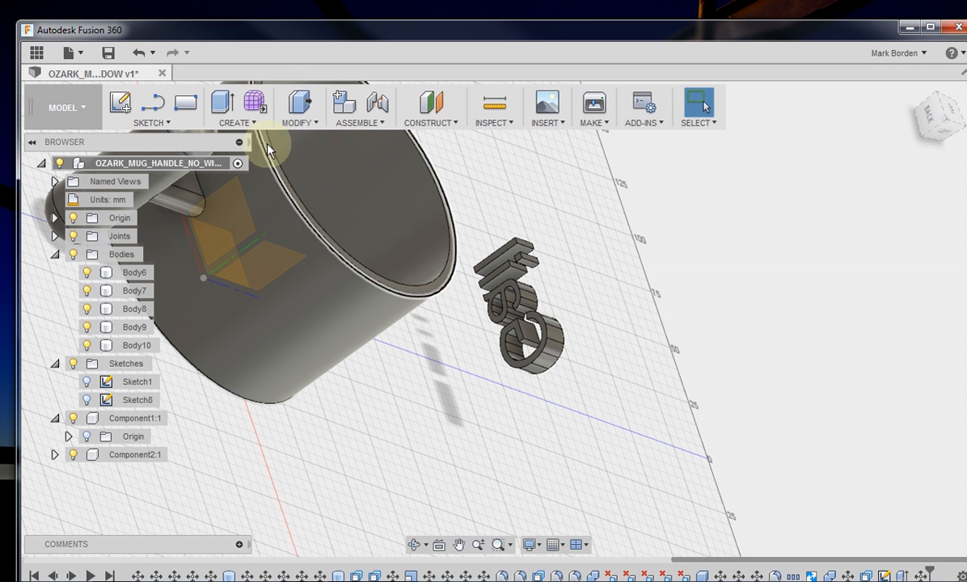
pyautogui.moveTo(232, 131)
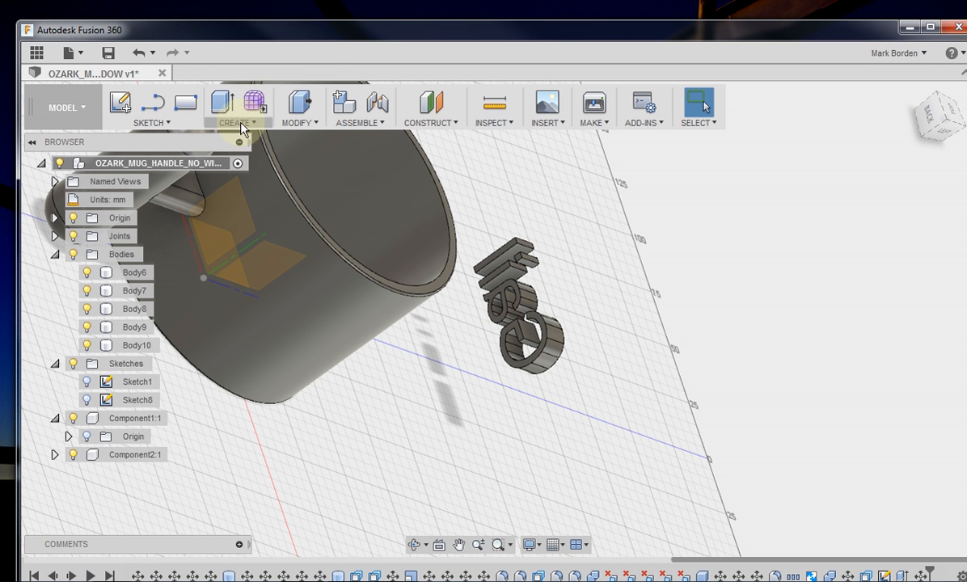
# - Extrude the five letter faces to the cylinder wall with a Join operation
pyautogui.click(235, 103)
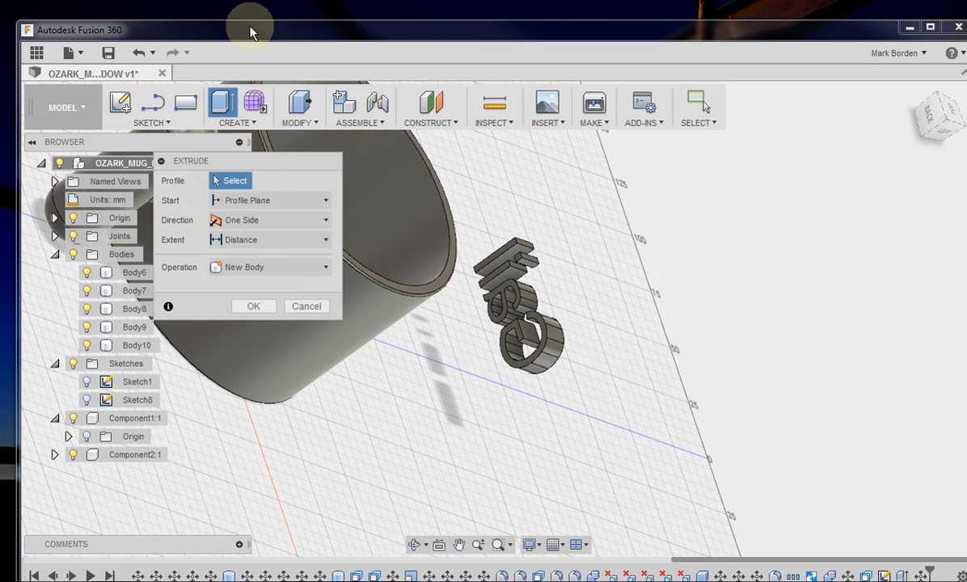
pyautogui.click(517, 330)
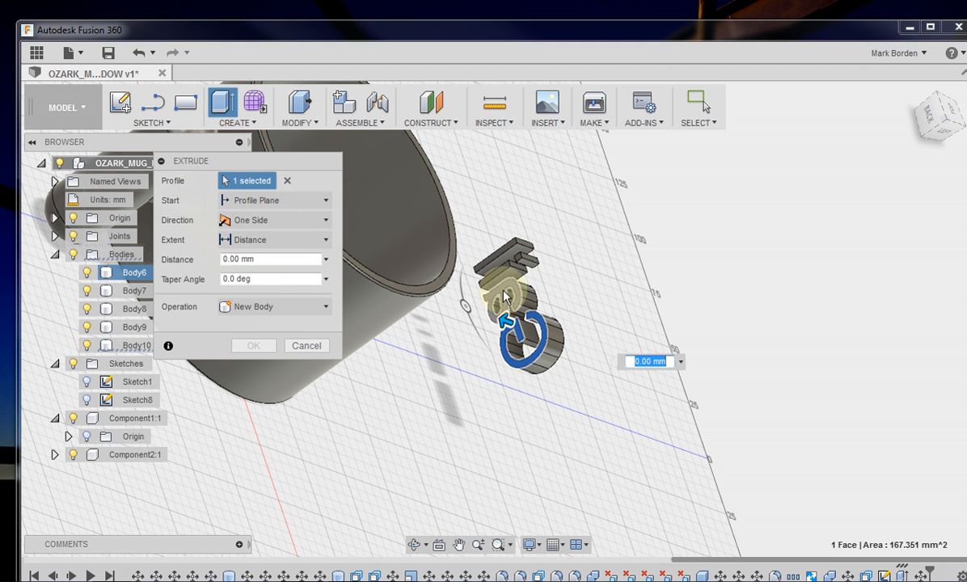
pyautogui.click(504, 293)
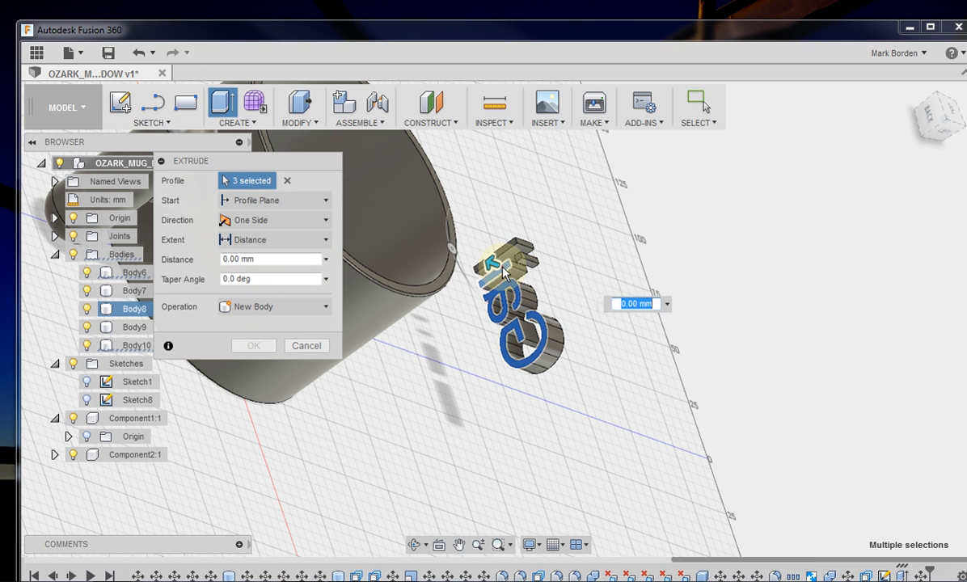
pyautogui.click(509, 258)
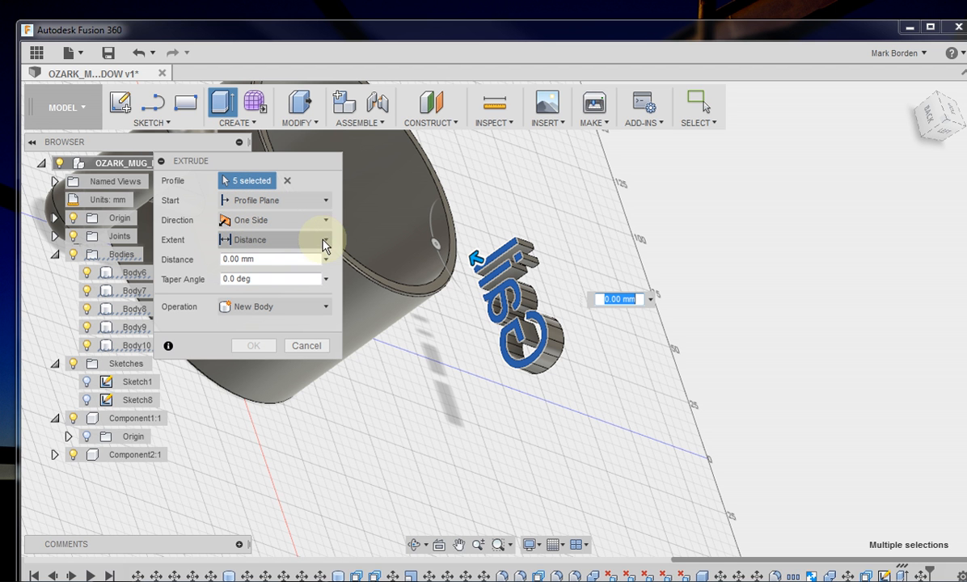
pyautogui.moveTo(327, 244)
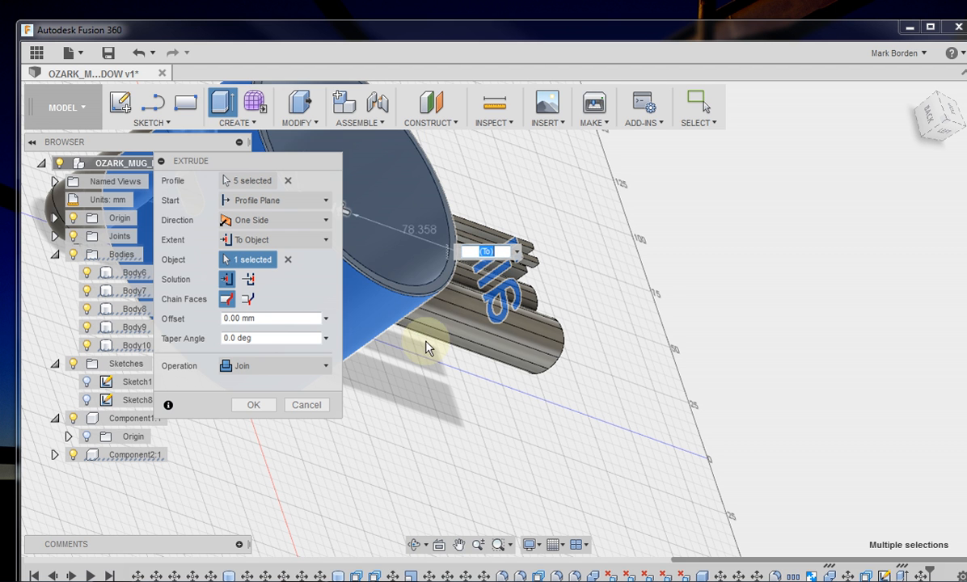
pyautogui.moveTo(294, 310)
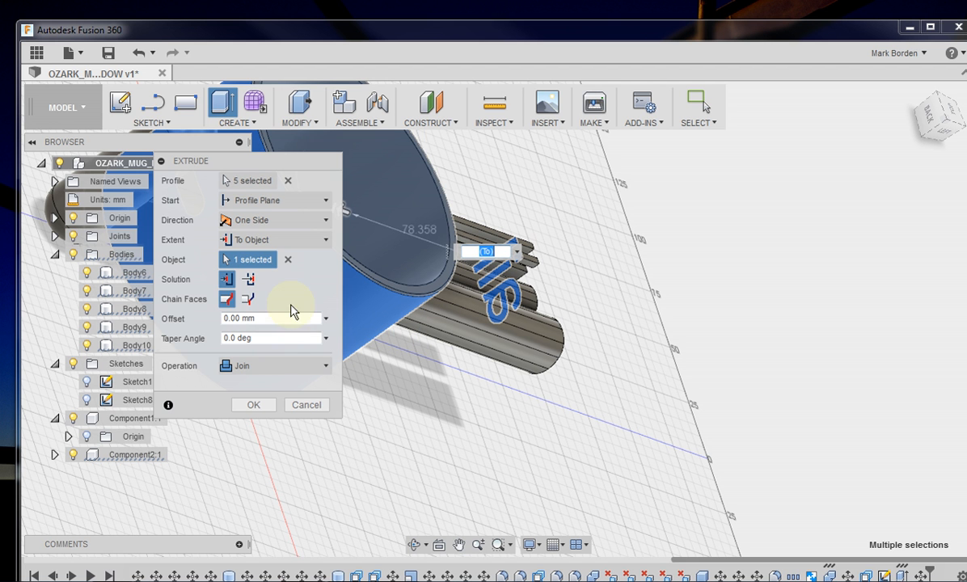
pyautogui.moveTo(171, 373)
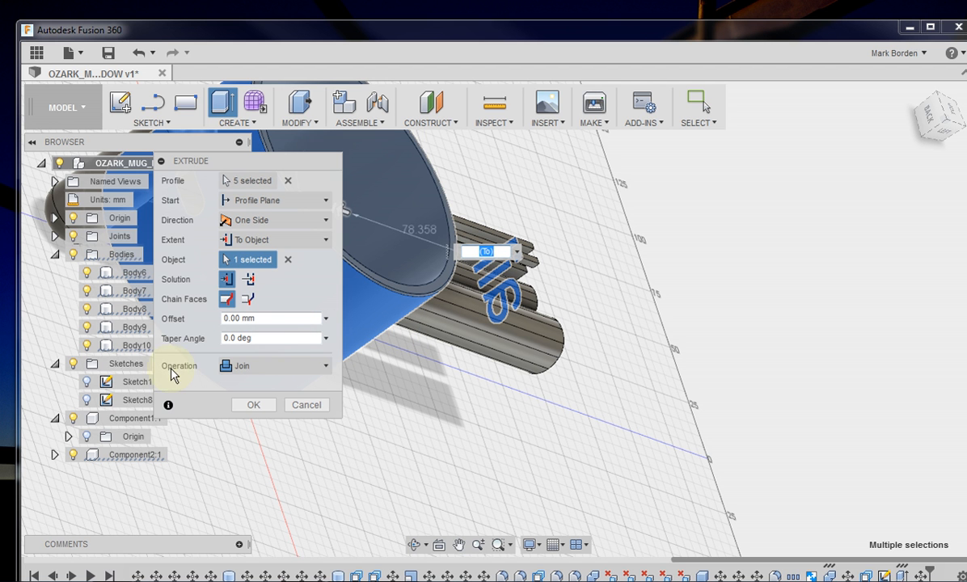
pyautogui.moveTo(275, 383)
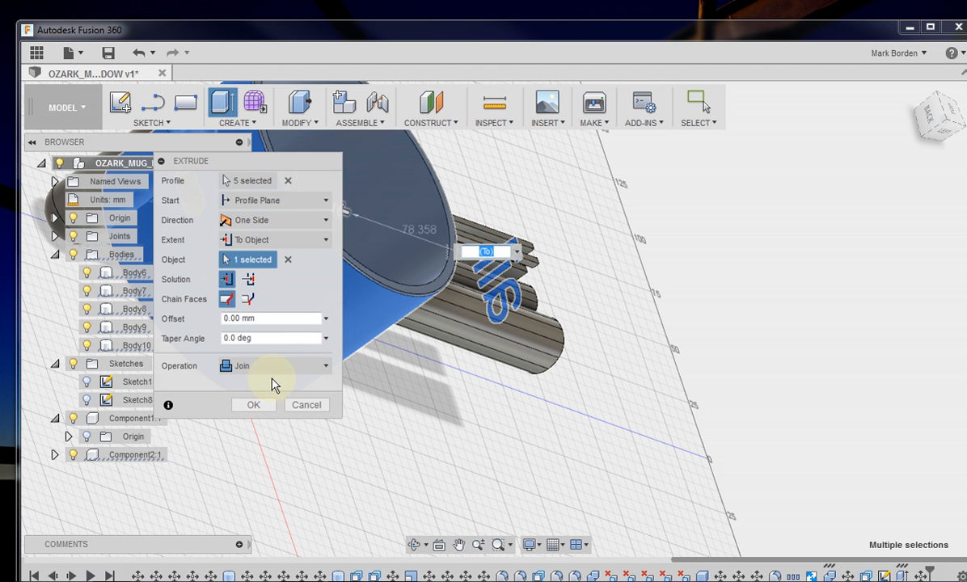
pyautogui.click(252, 405)
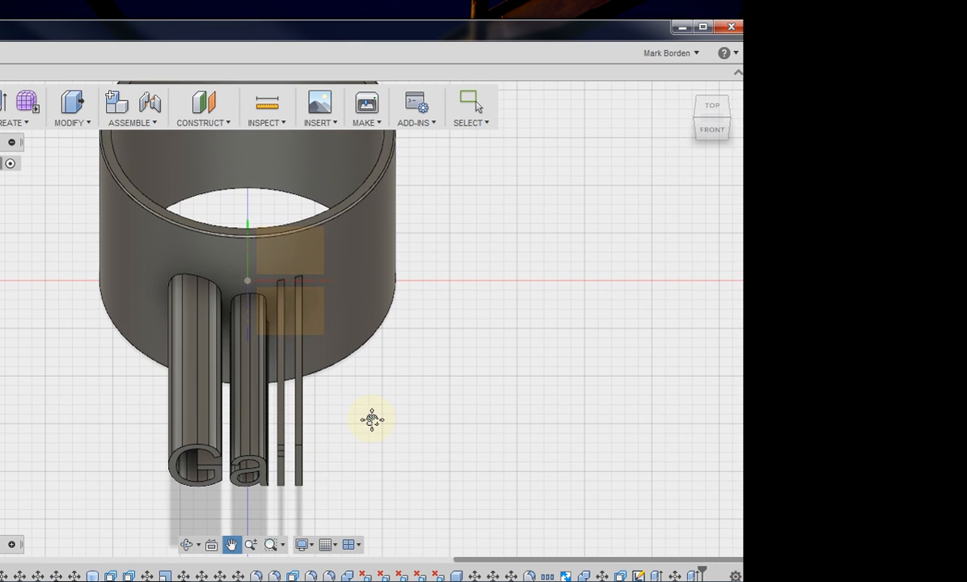
pyautogui.moveTo(372, 419); pyautogui.dragTo(381, 413)
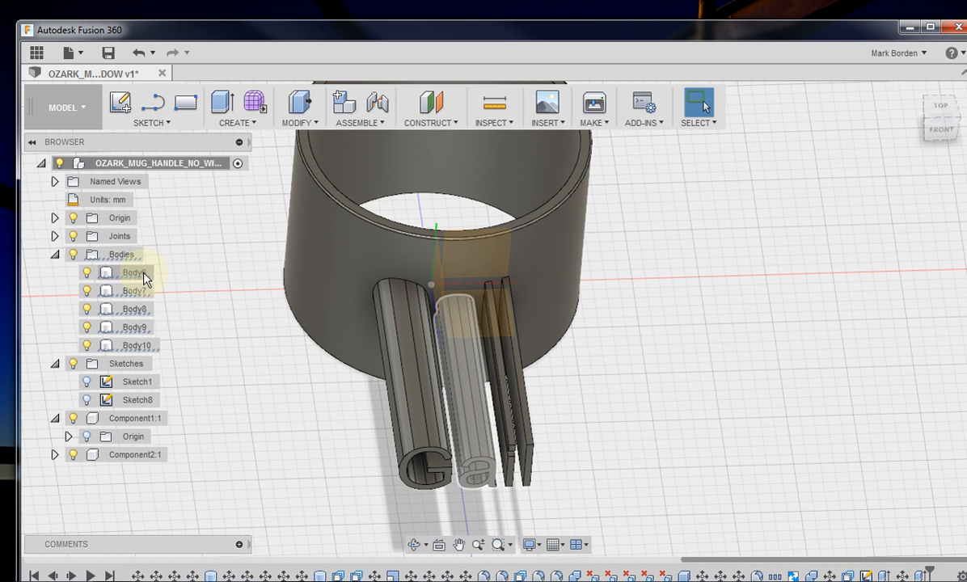
# - Move the five letter bodies -2 mm along Z into the cylinder wall
pyautogui.click(134, 272)
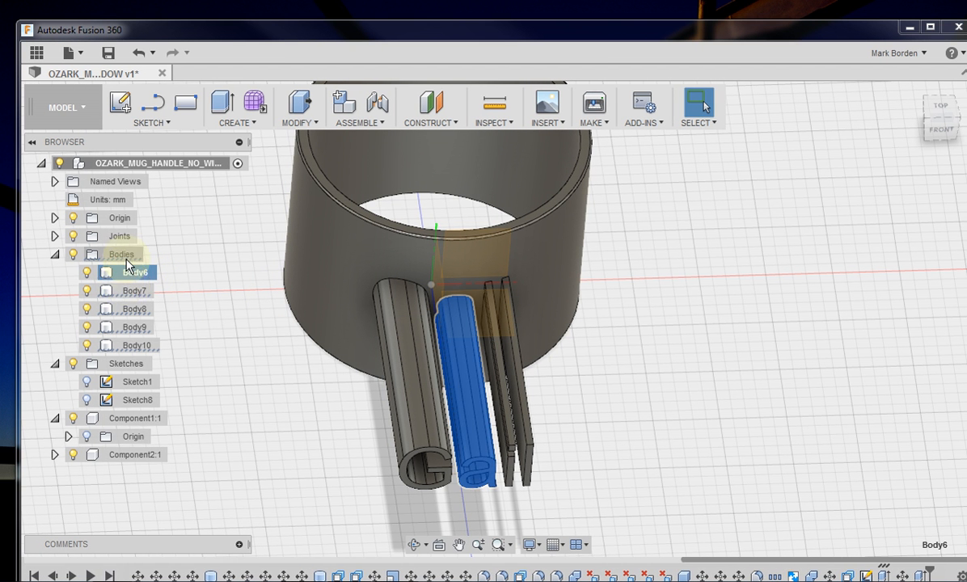
pyautogui.click(136, 346)
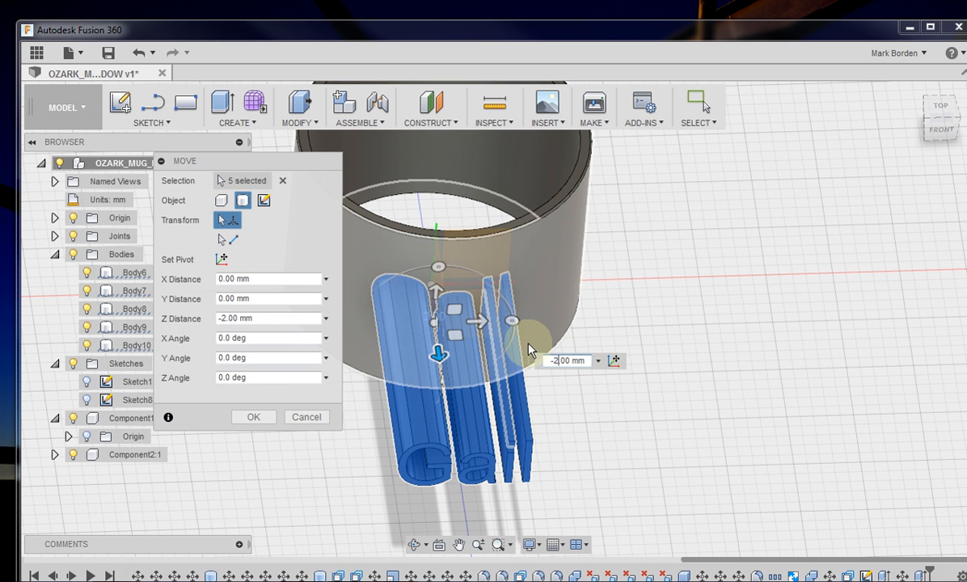
pyautogui.click(253, 418)
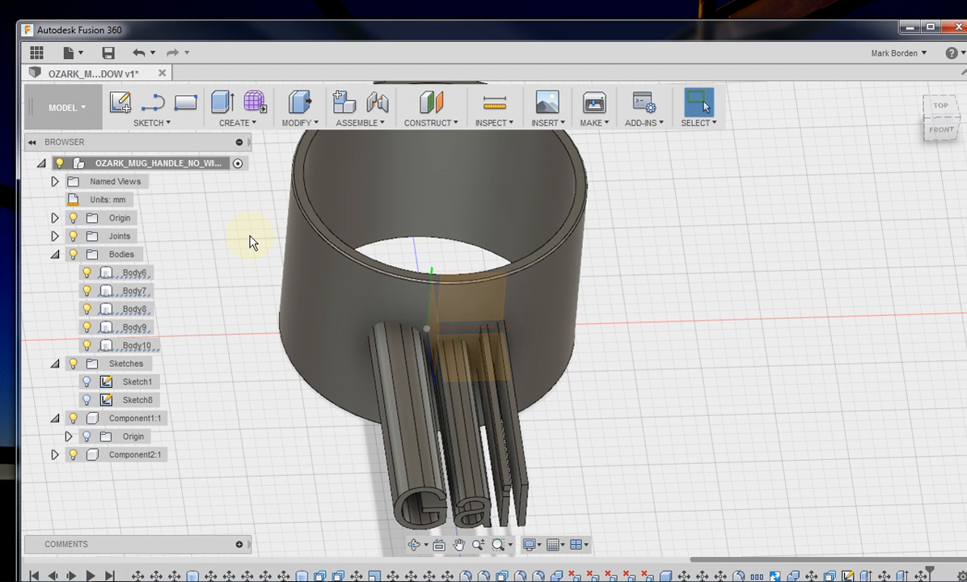
pyautogui.moveTo(299, 105)
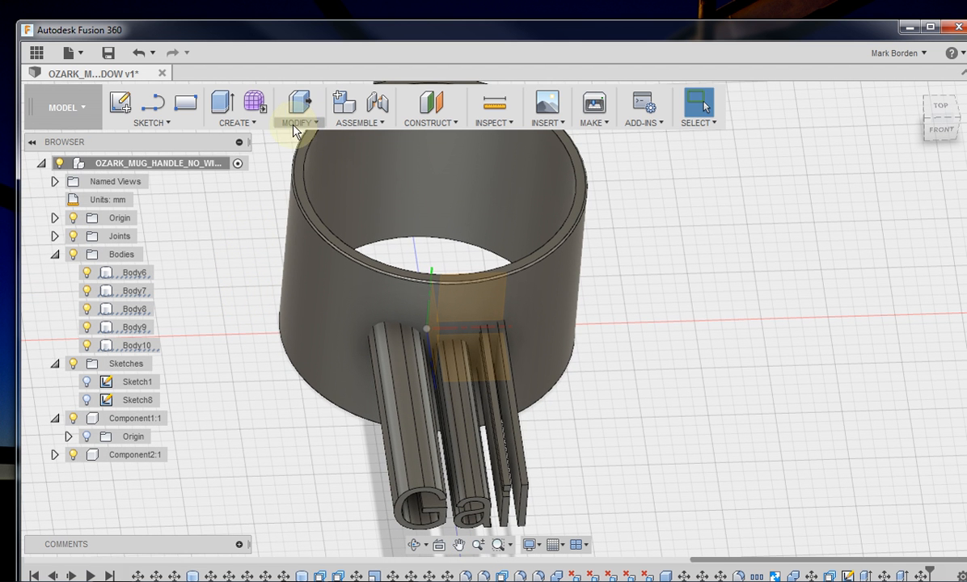
# - Combine-cut the five letter bodies from the cylinder, engraving Gail into its wall
pyautogui.click(298, 105)
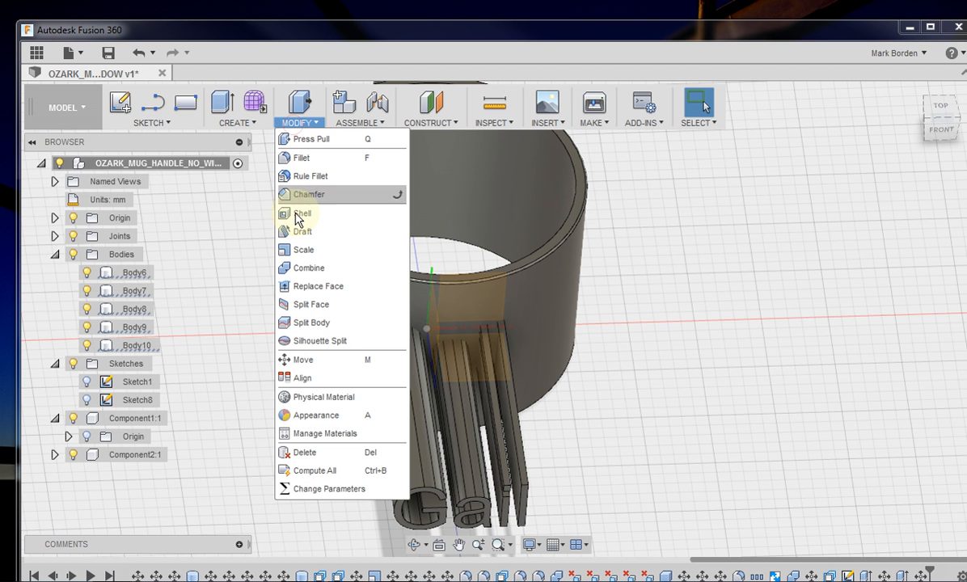
pyautogui.click(310, 269)
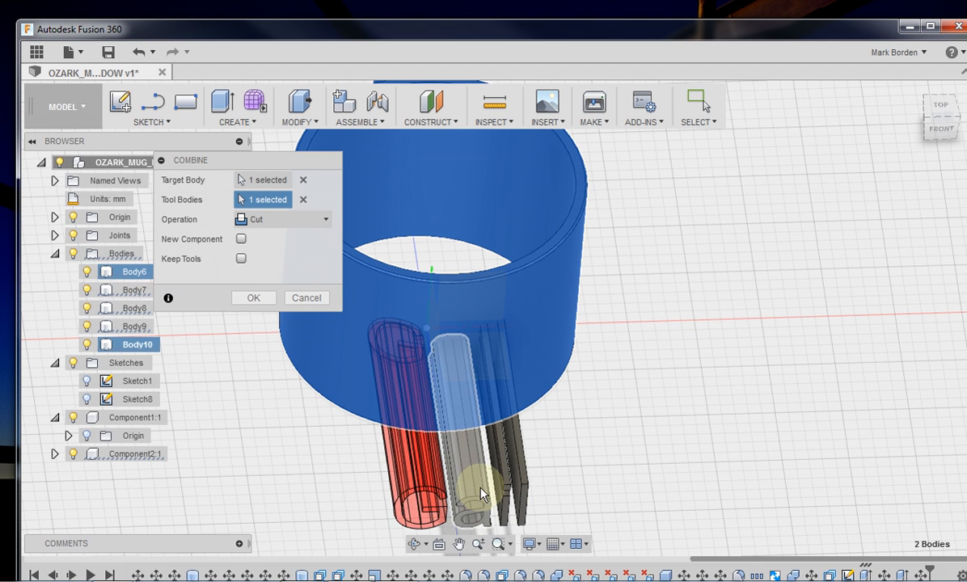
pyautogui.click(485, 510)
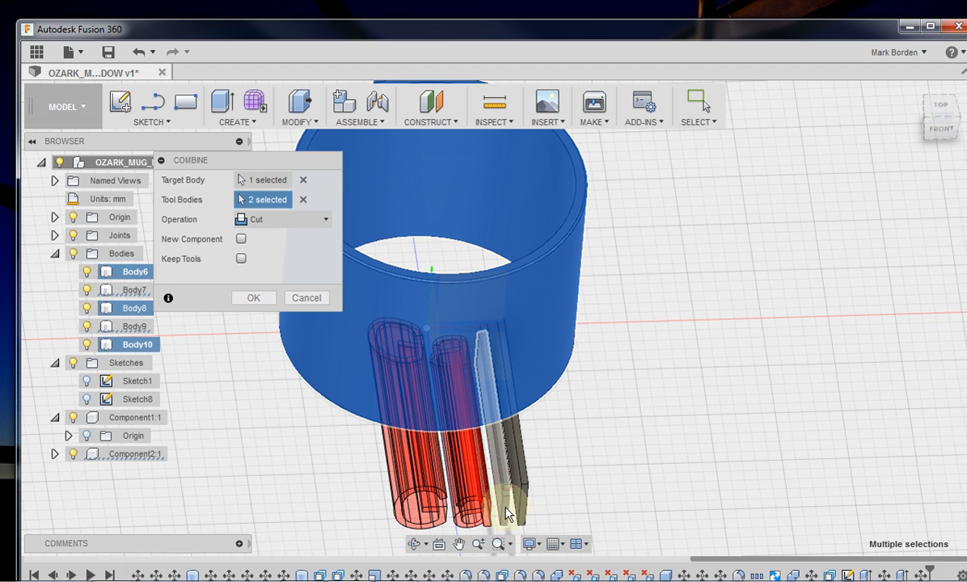
pyautogui.moveTo(506, 515)
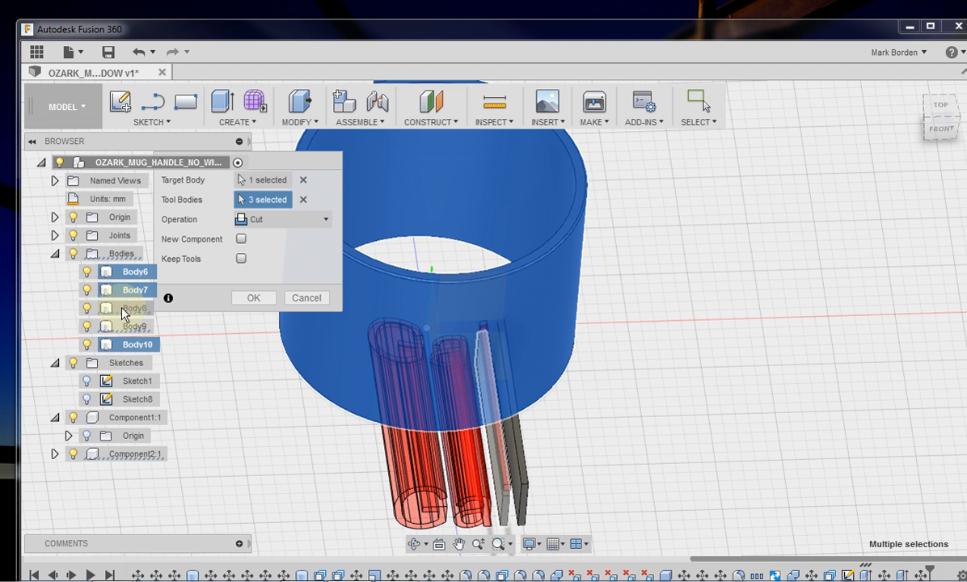
pyautogui.click(134, 307)
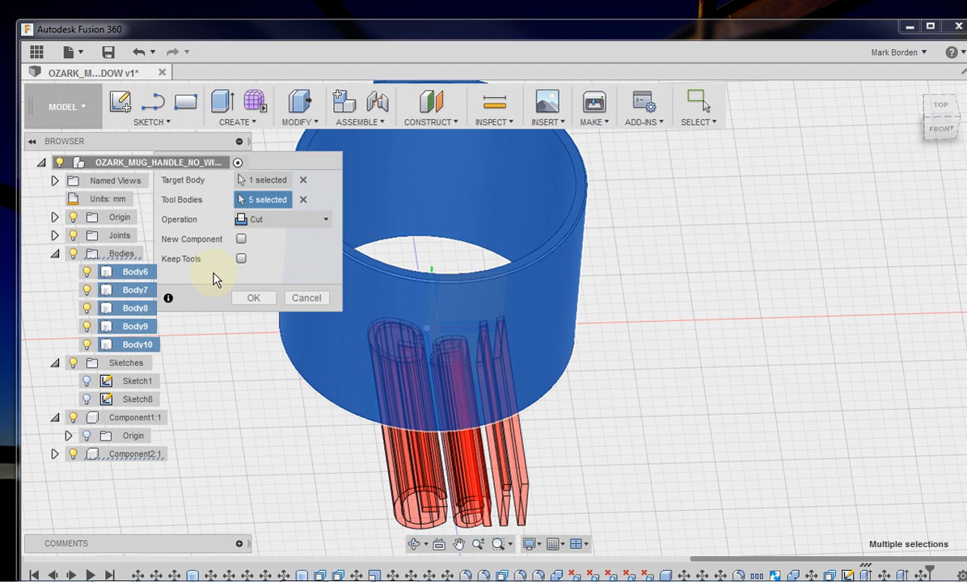
pyautogui.click(252, 297)
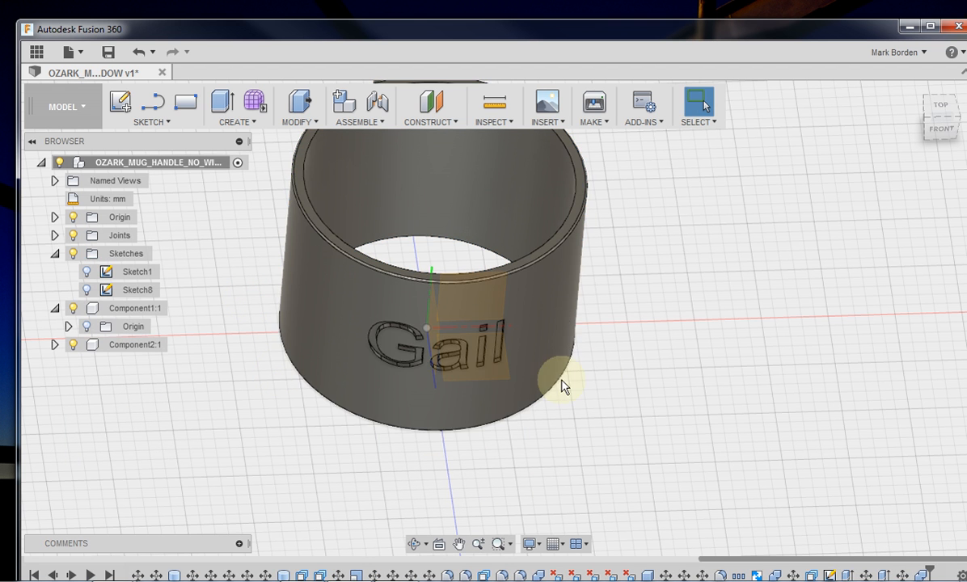
pyautogui.moveTo(566, 385); pyautogui.dragTo(519, 388)
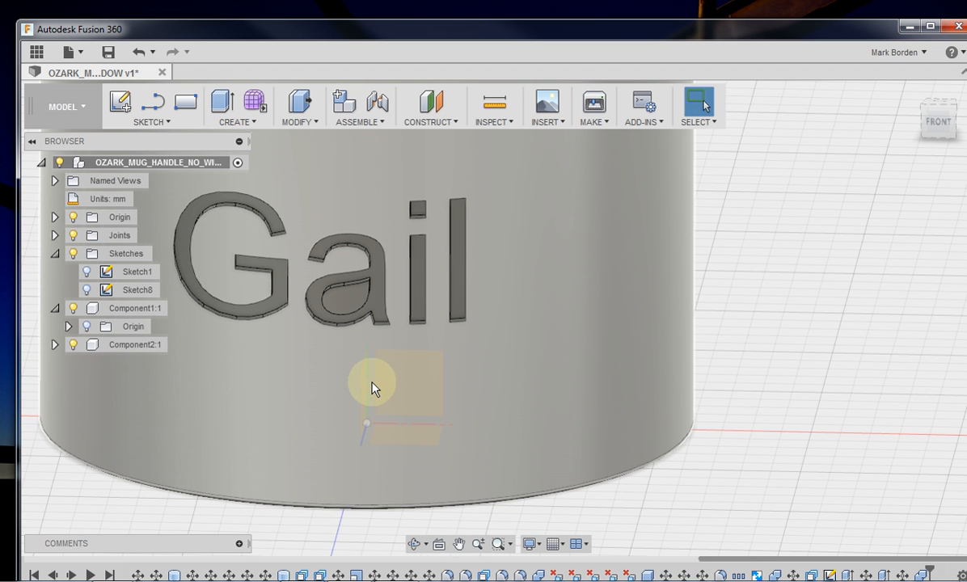
pyautogui.moveTo(295, 289)
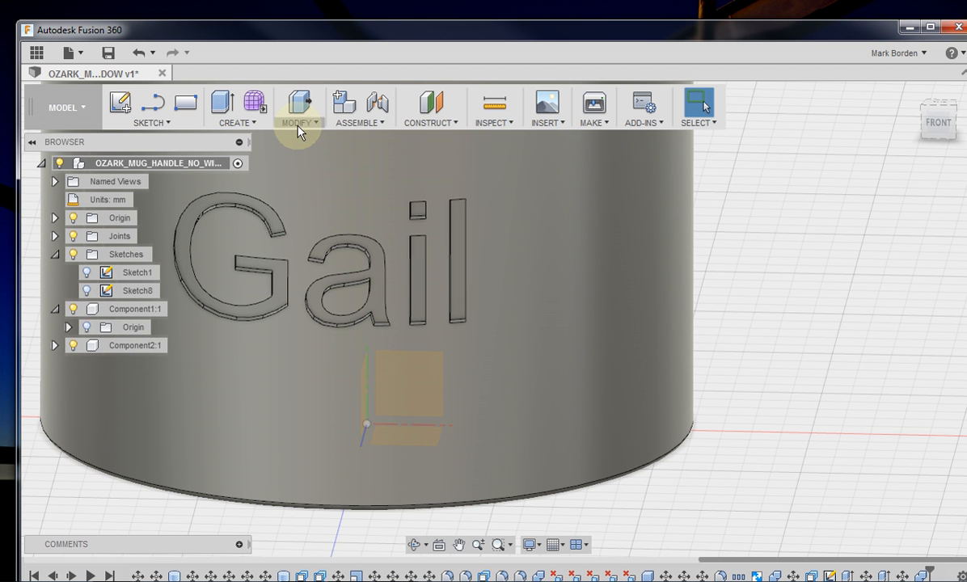
# - Press Pull the G, a, i and l faces by 5 mm so the letters stand raised
pyautogui.click(299, 104)
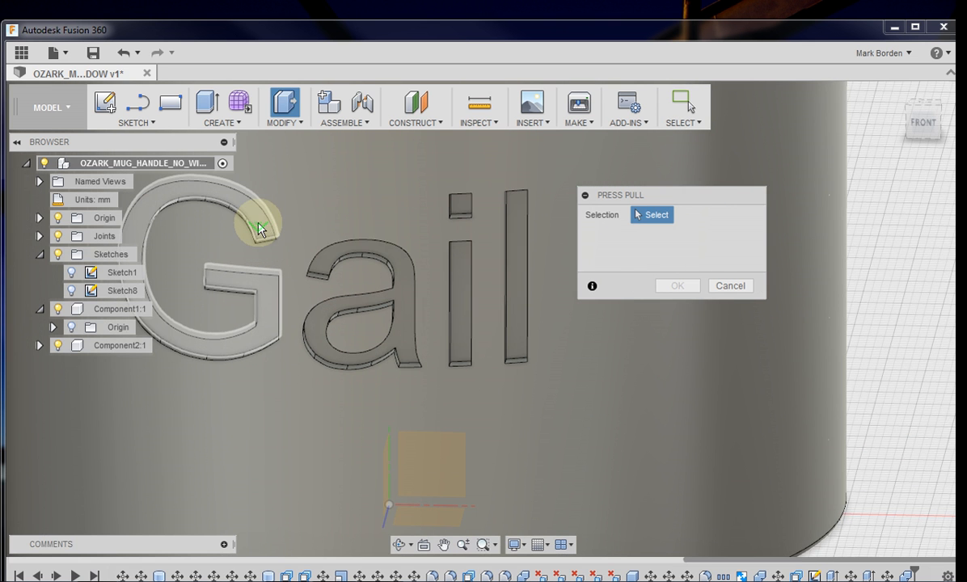
pyautogui.click(258, 226)
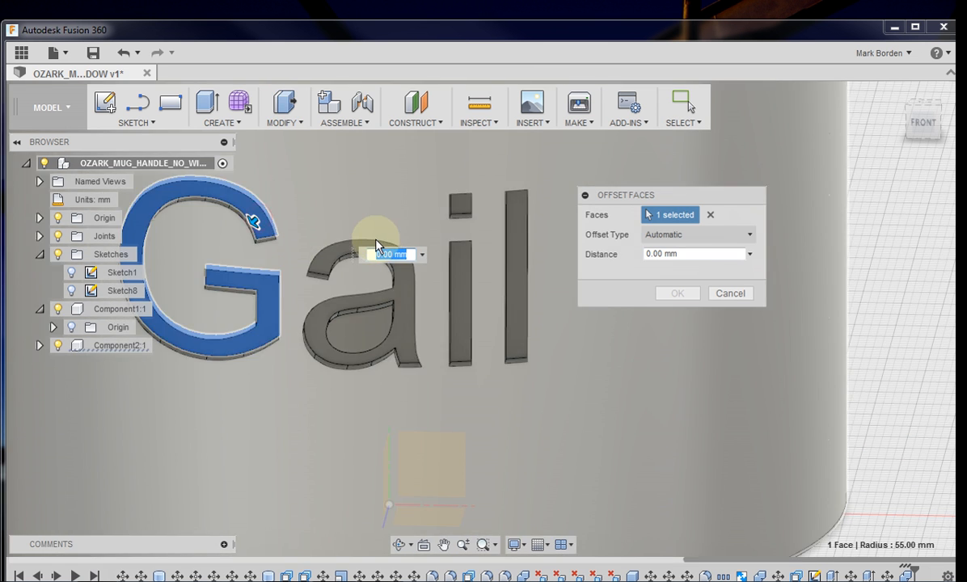
pyautogui.click(364, 283)
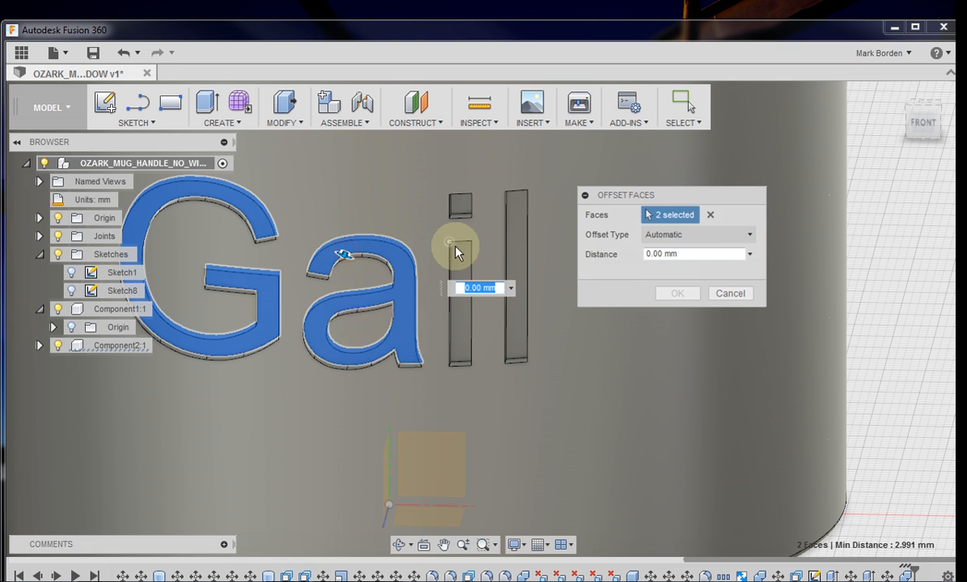
pyautogui.click(462, 204)
pyautogui.write('5')
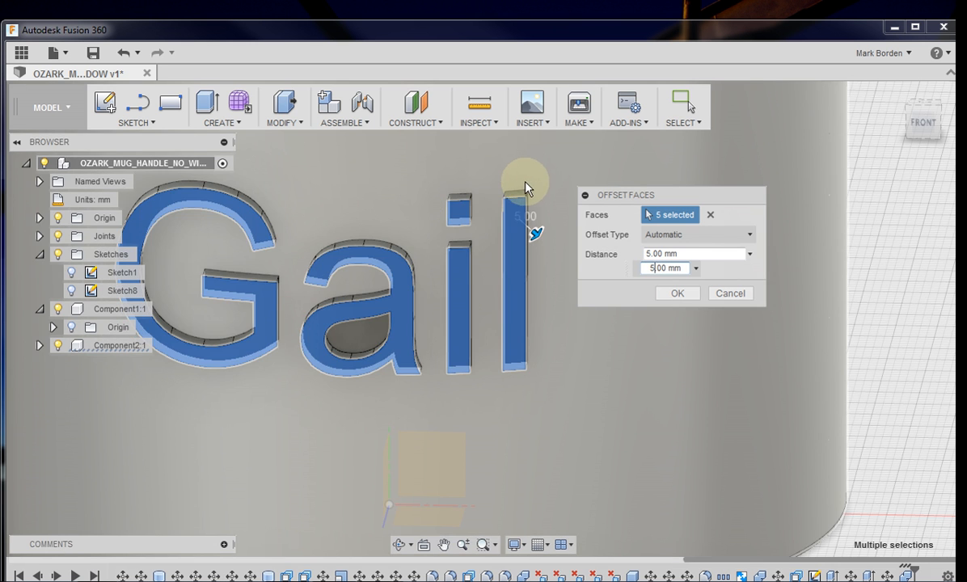
pyautogui.click(675, 292)
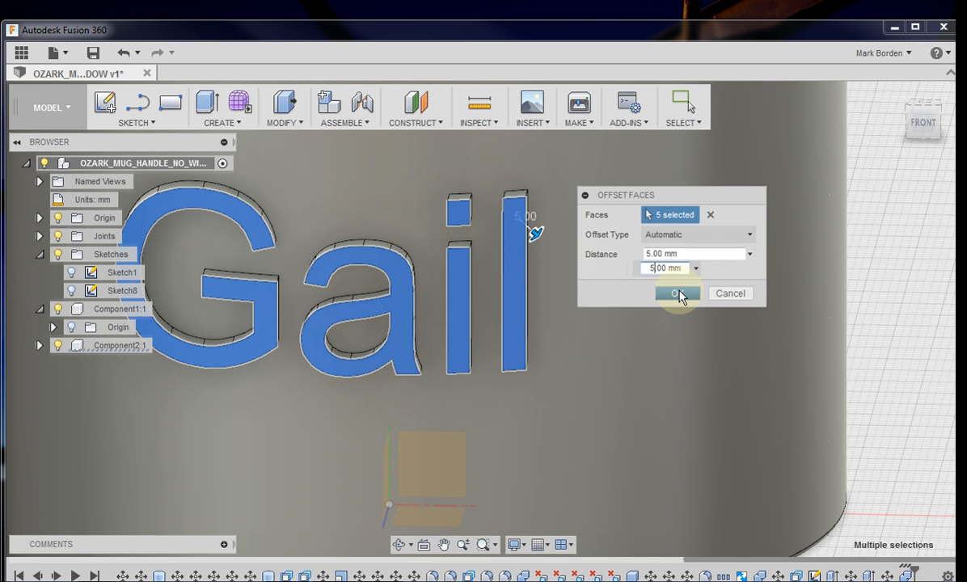
pyautogui.click(676, 293)
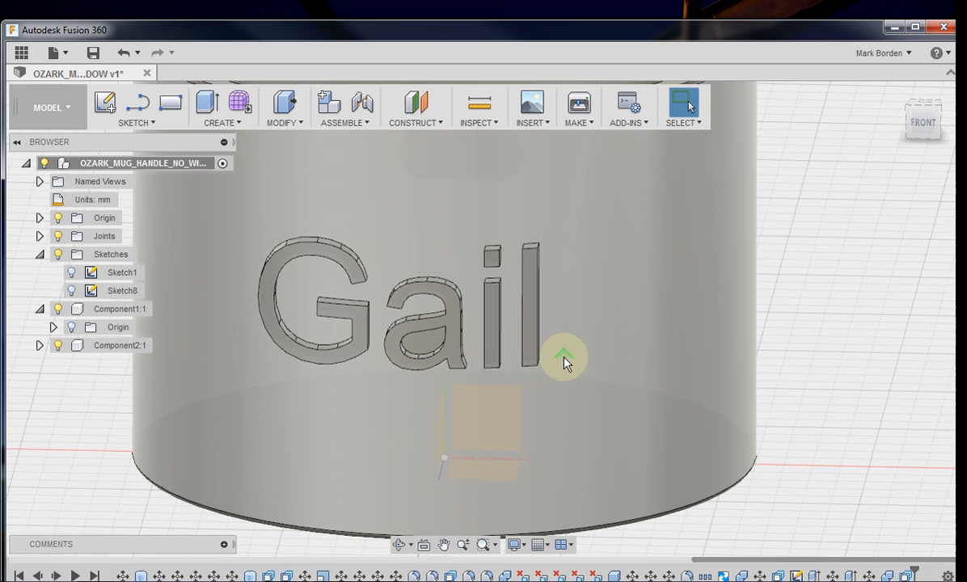
pyautogui.moveTo(565, 364); pyautogui.dragTo(652, 417)
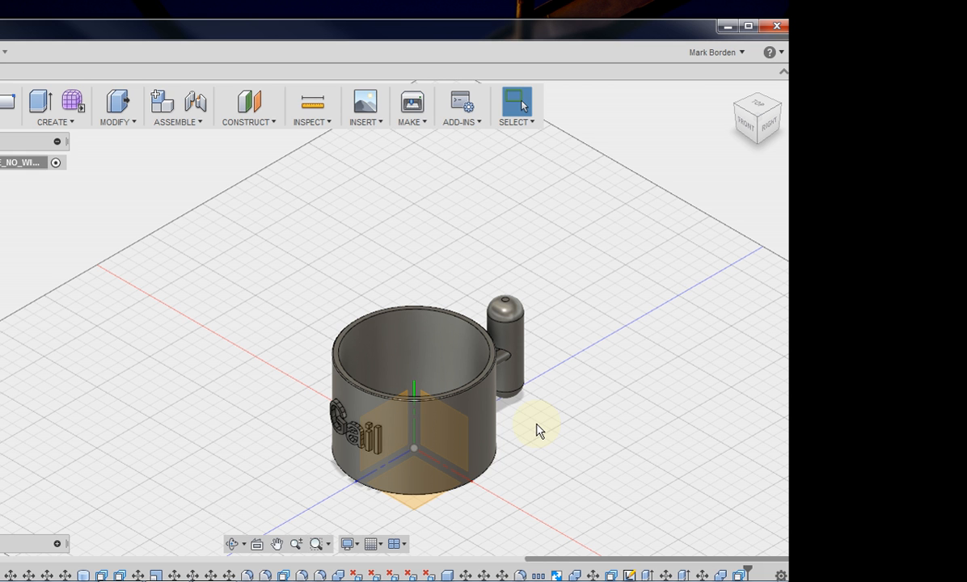
pyautogui.moveTo(530, 425)
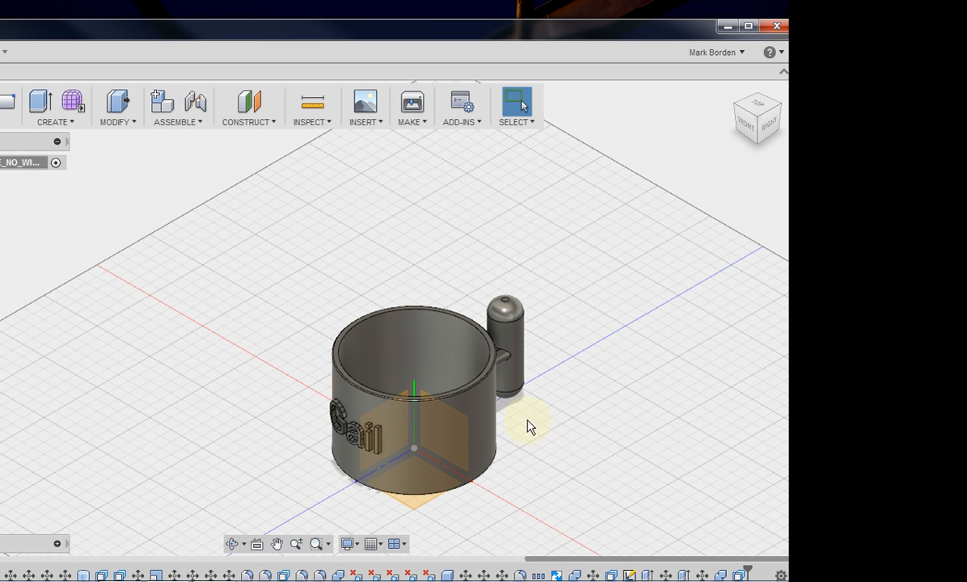
pyautogui.moveTo(568, 346)
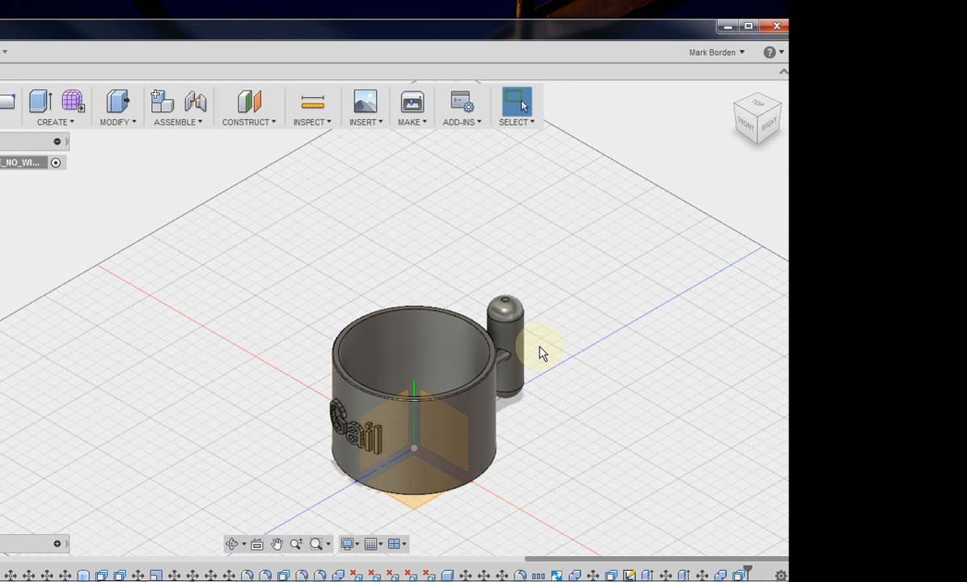
pyautogui.moveTo(540, 402)
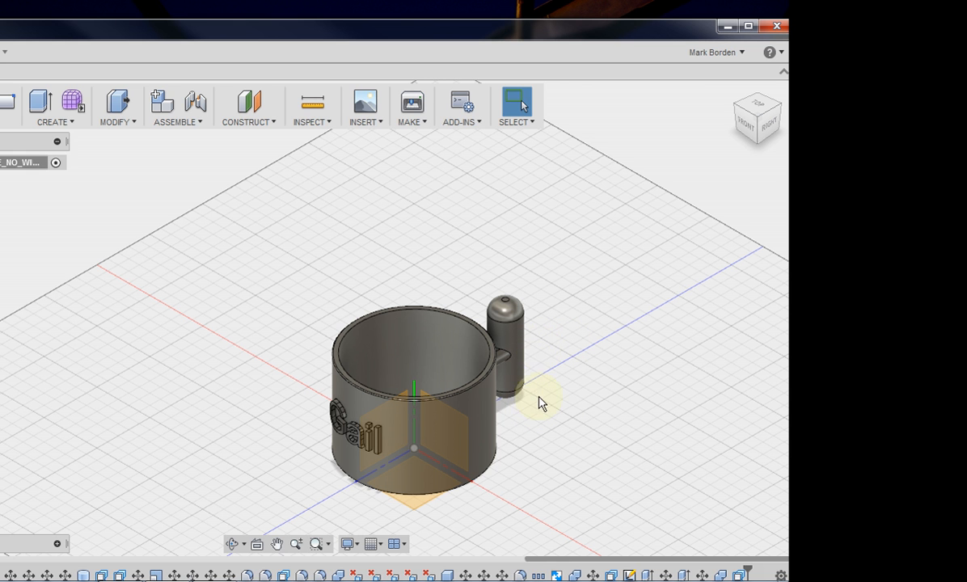
pyautogui.moveTo(566, 404)
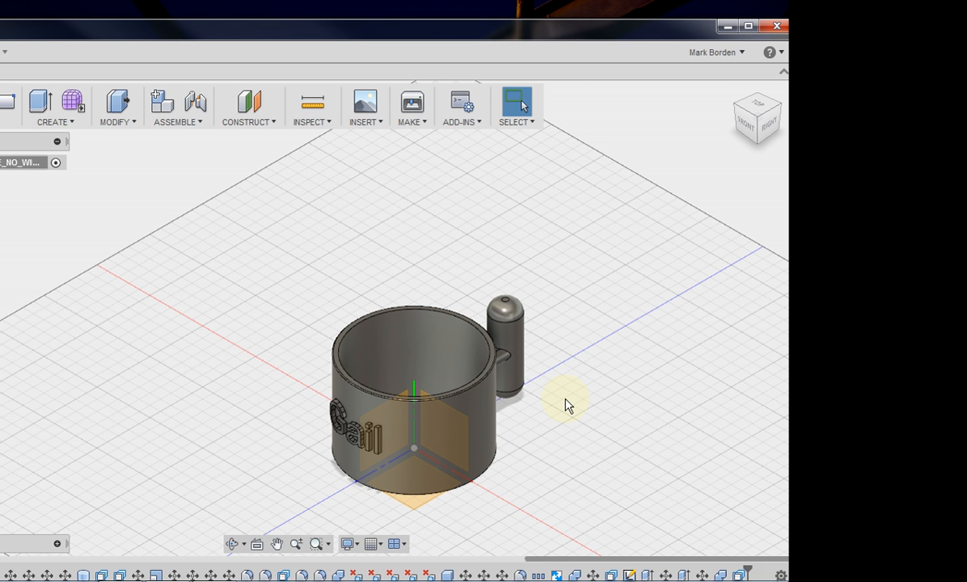